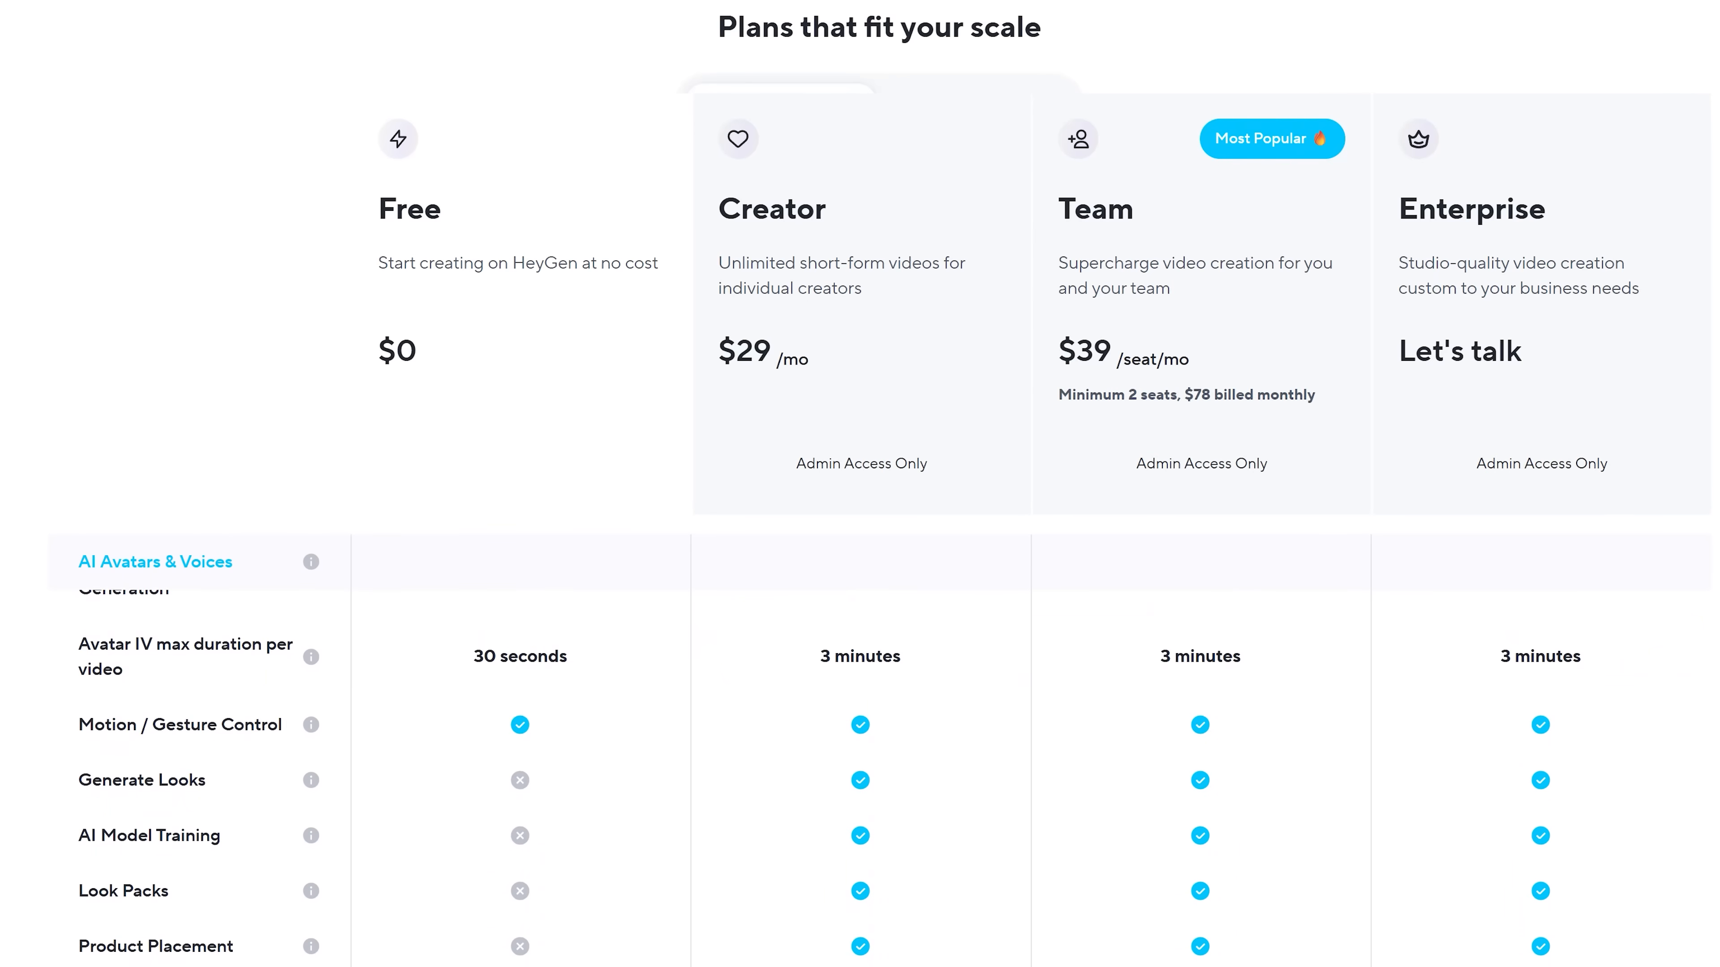
- Scroll past the HeyGen pricing table toward the 'How to Create an Avatar Look' help article
scroll("down", 3)
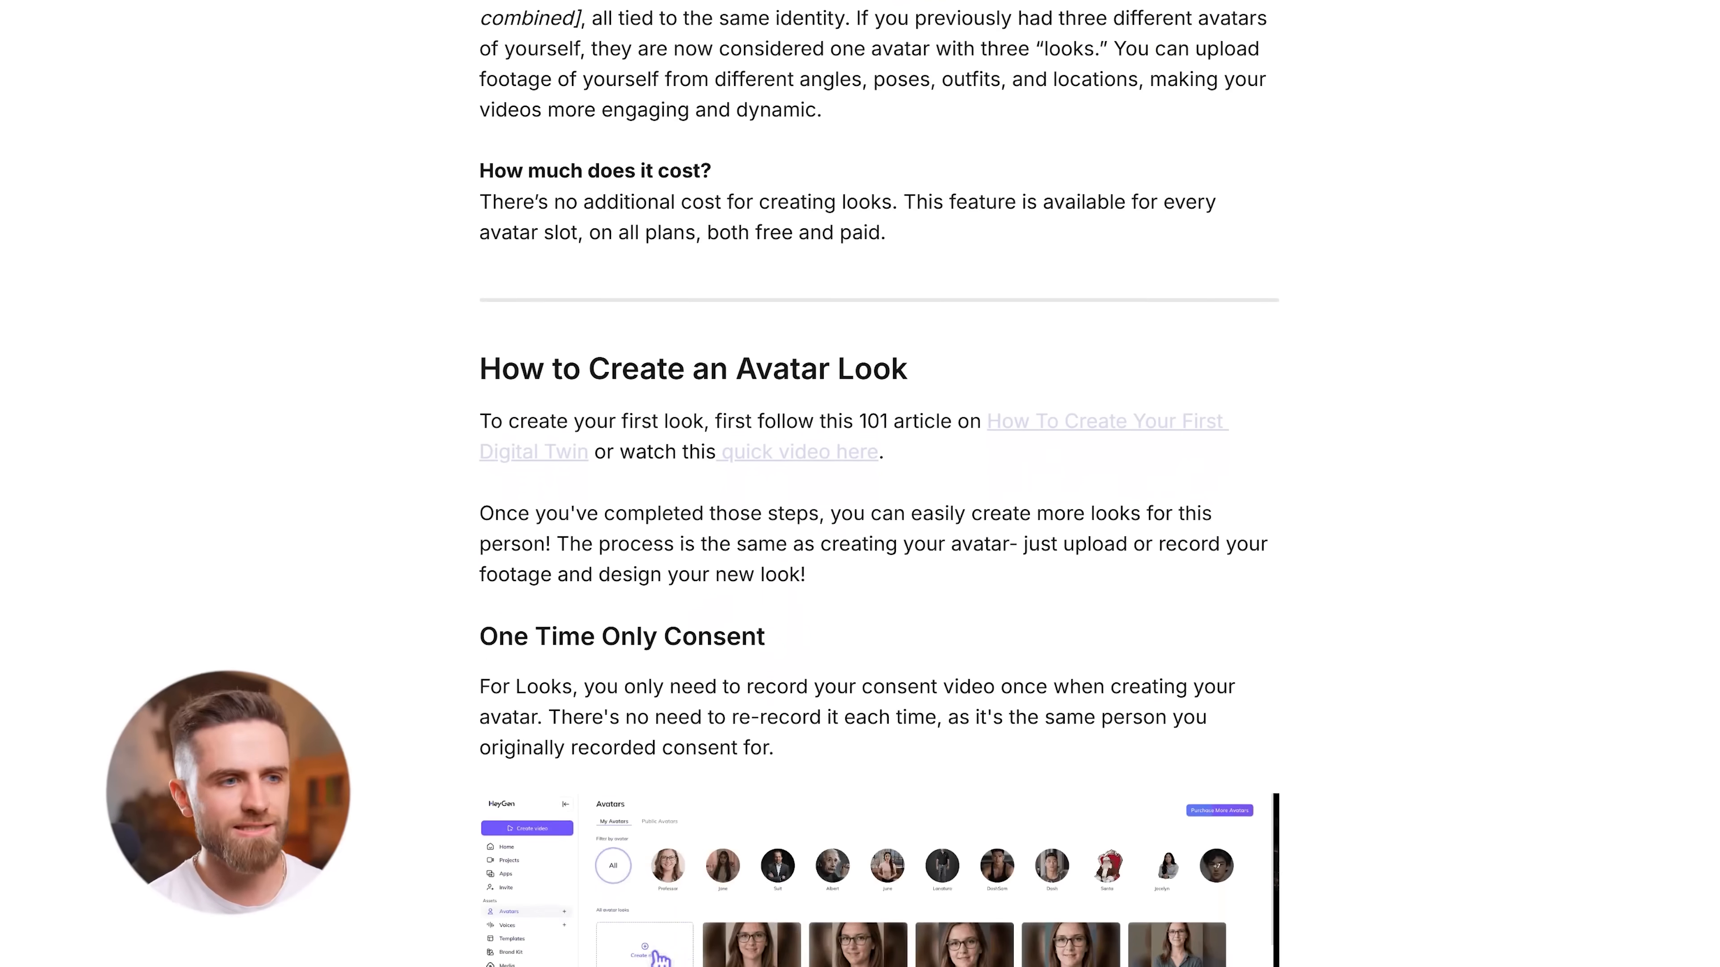
scroll("down", 3)
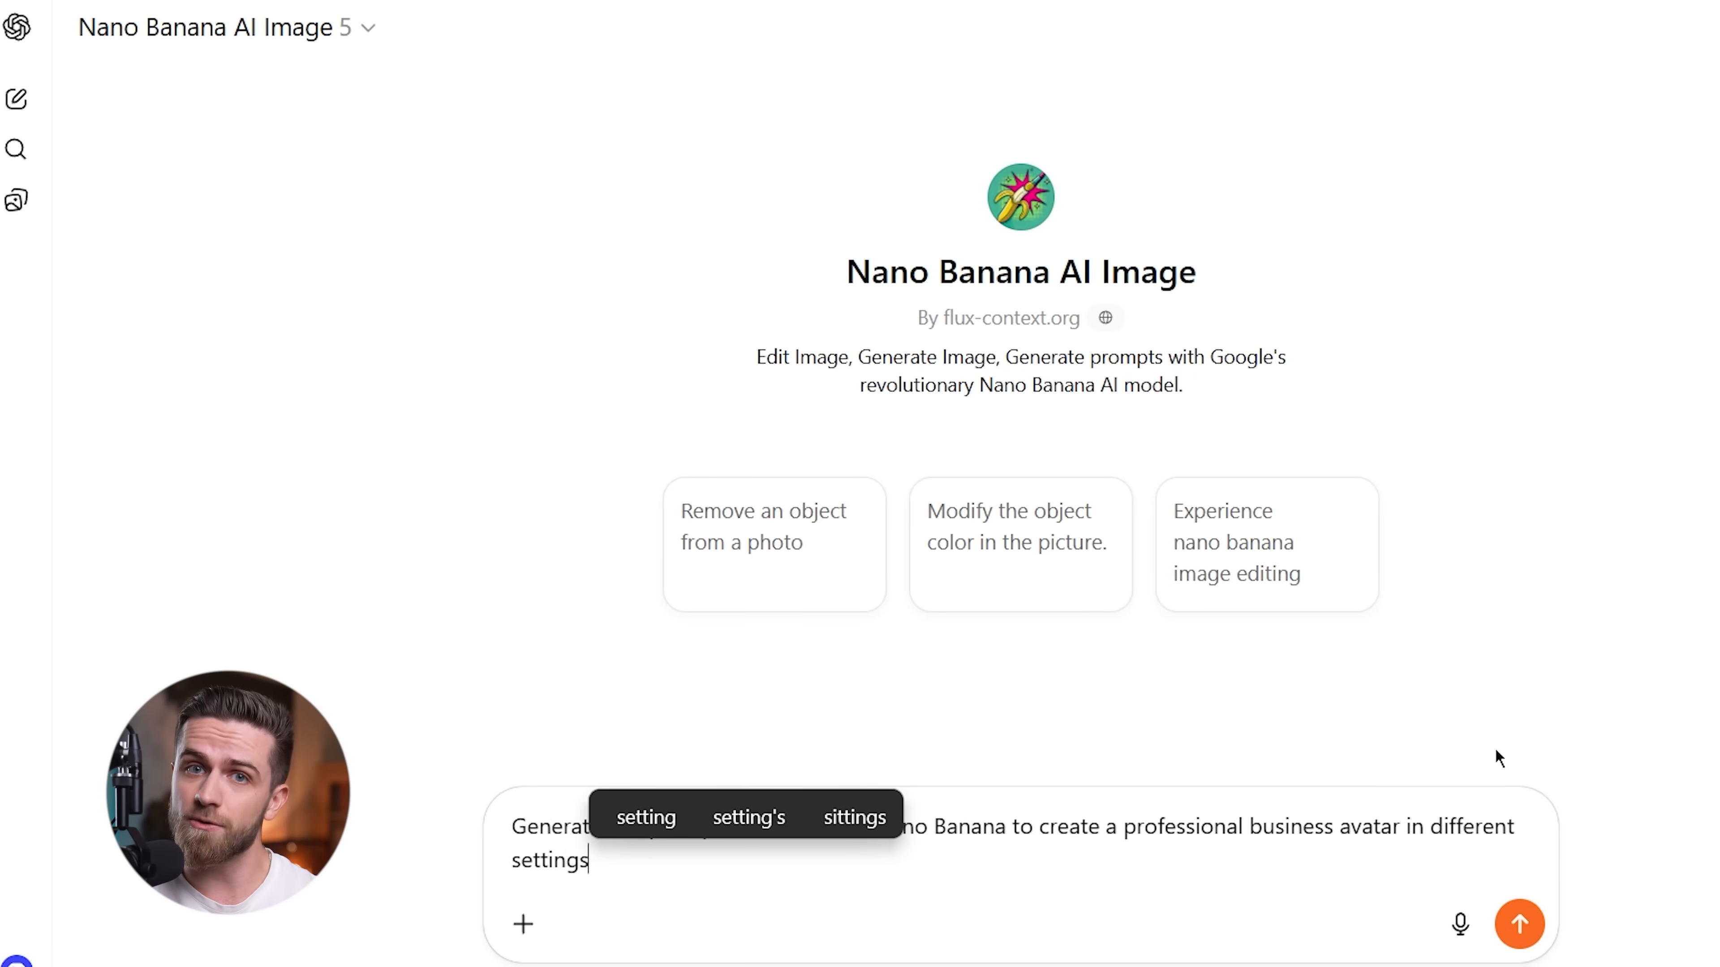
- Start a new avatar in HeyGen, bringing up the Create Your Avatar dialog
left_click(1519, 924)
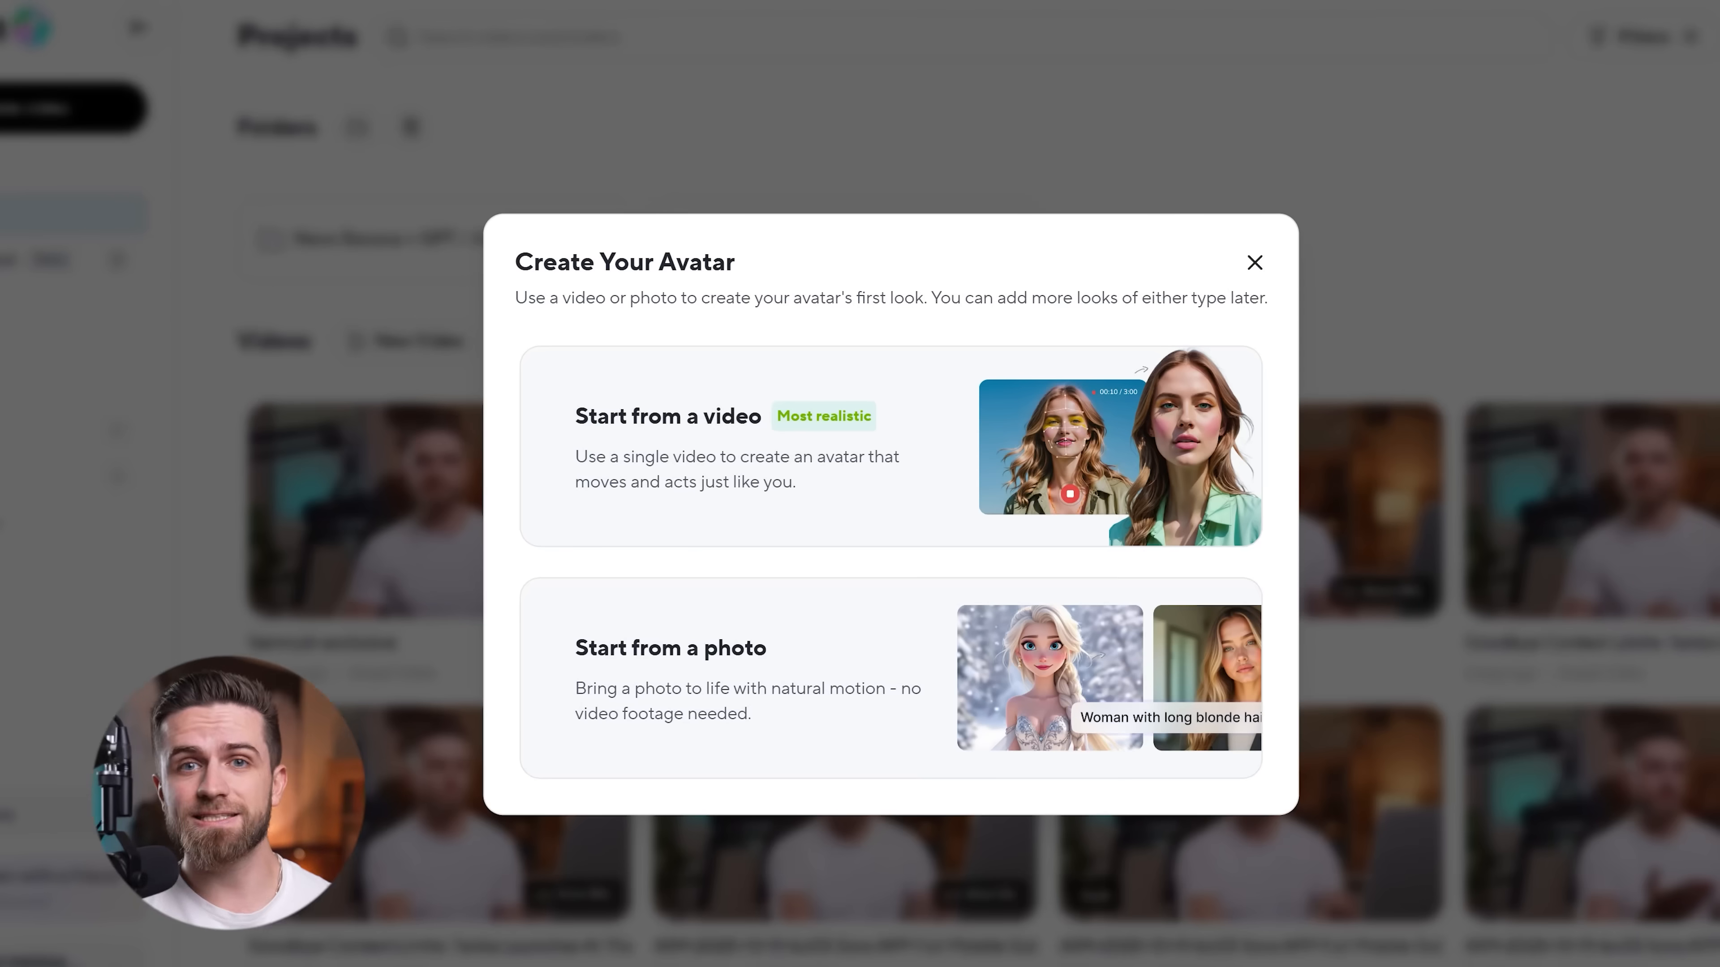
- Start the avatar from a photo, upload the presenter image and continue past Review Uploads
left_click(671, 650)
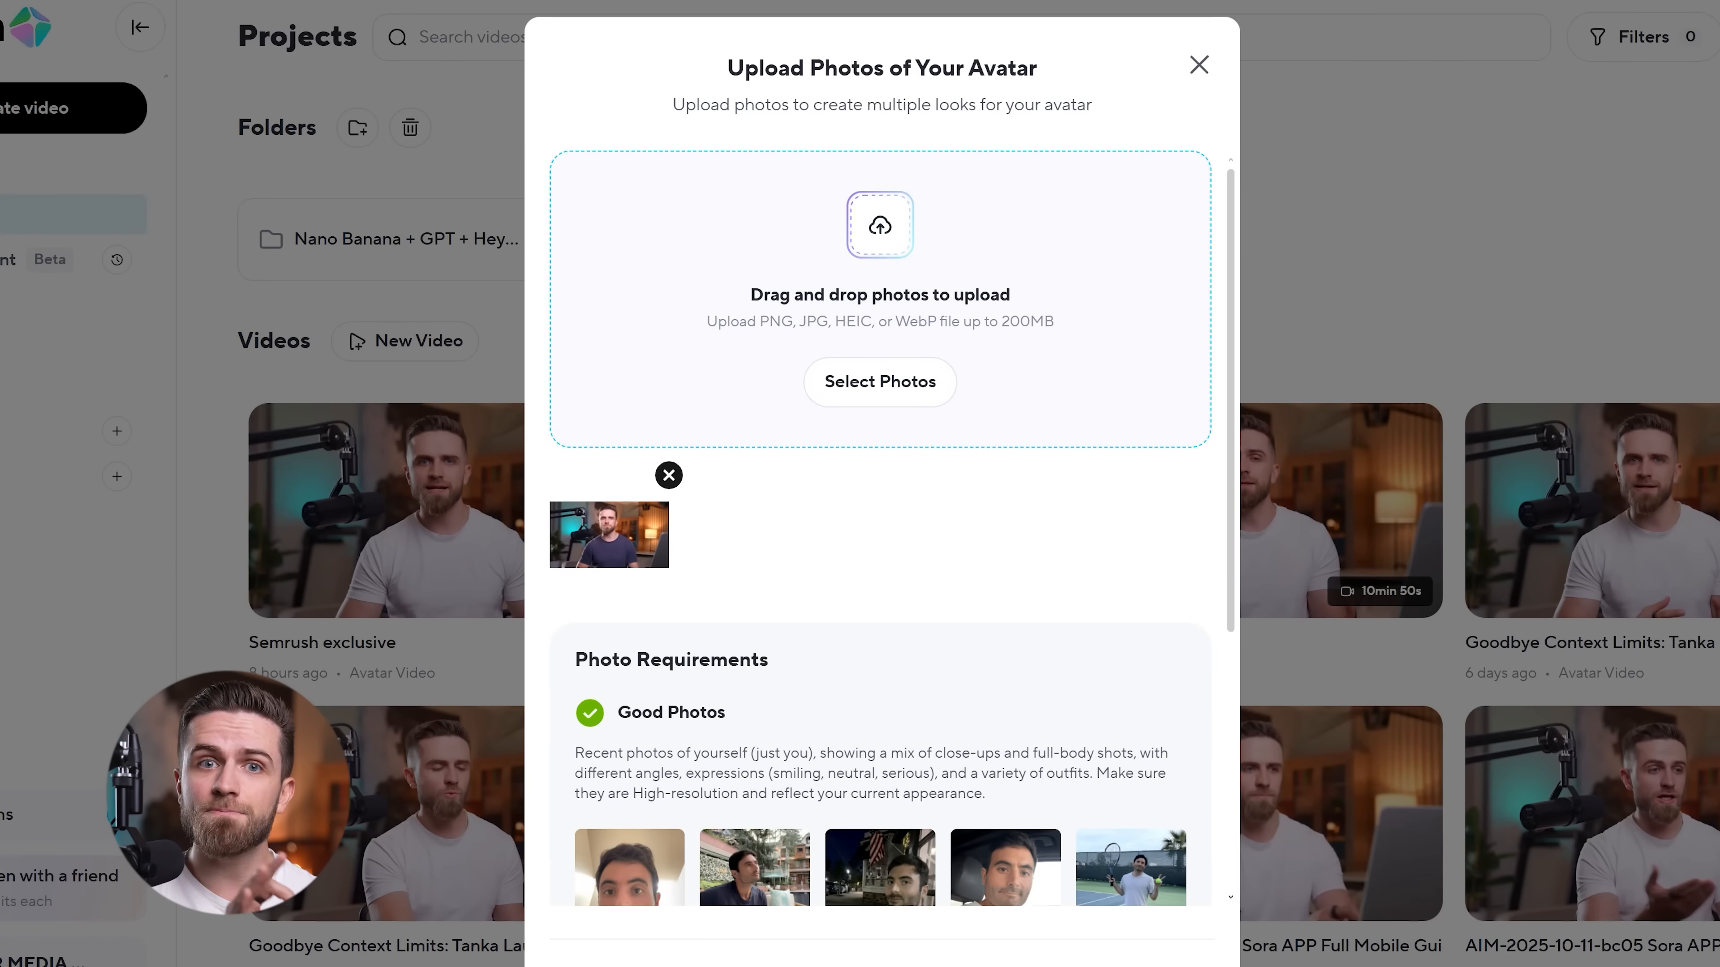
left_click(881, 382)
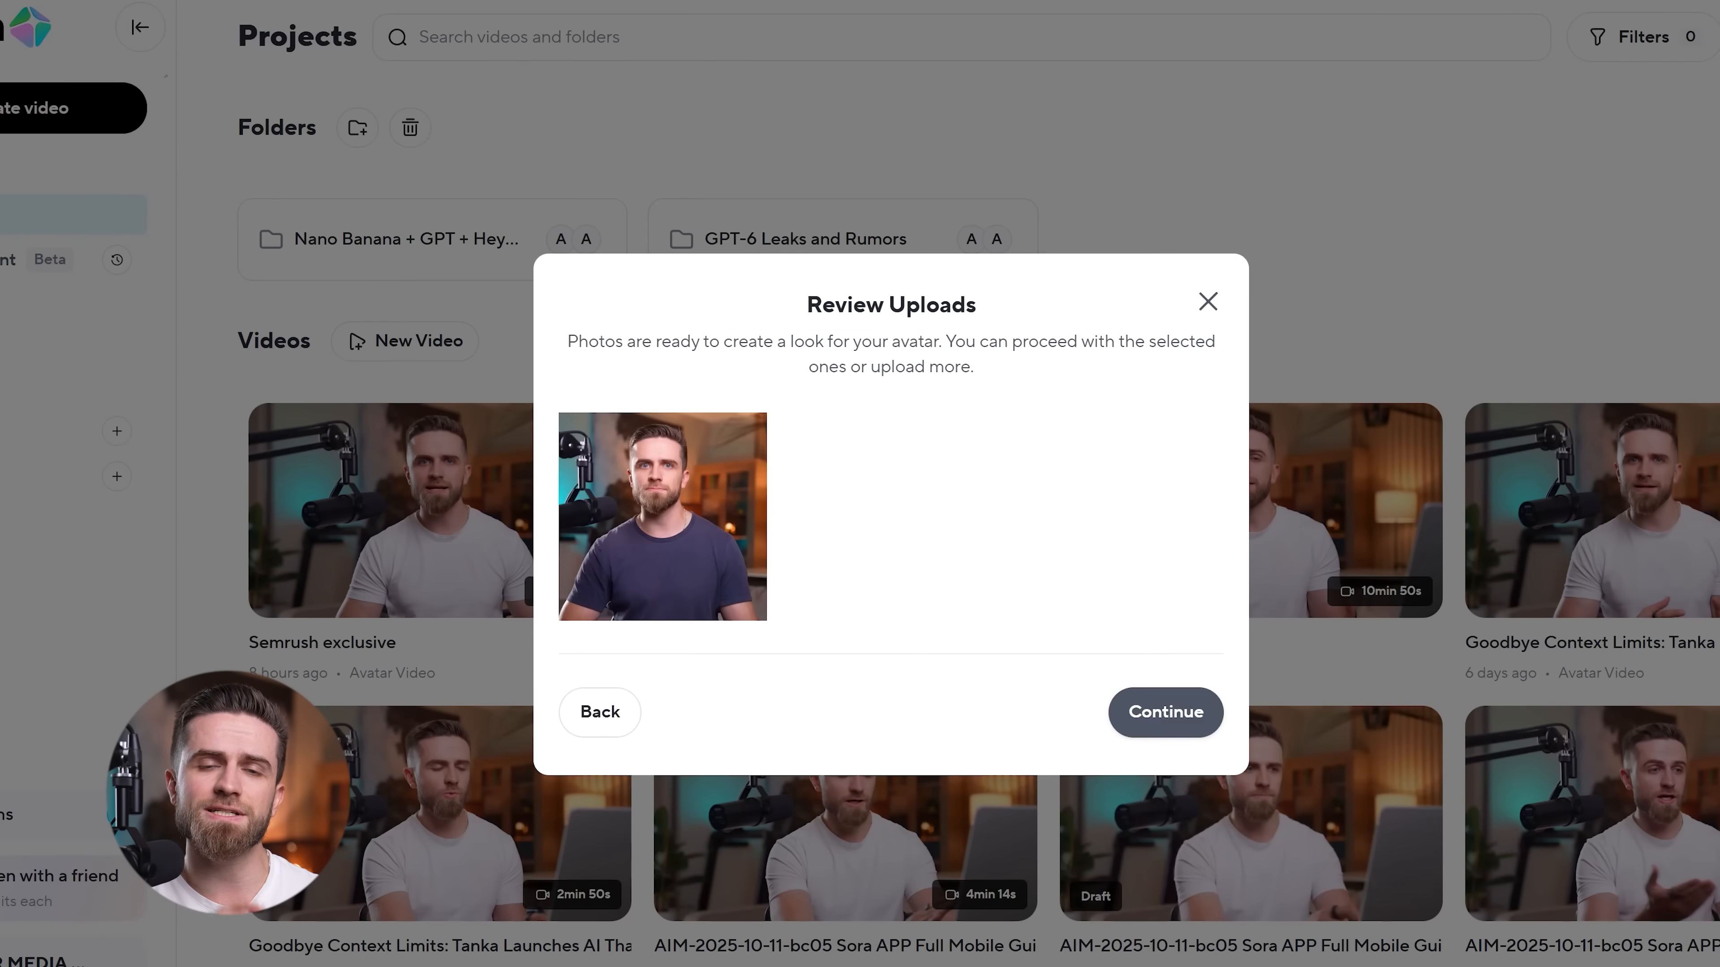
left_click(1166, 712)
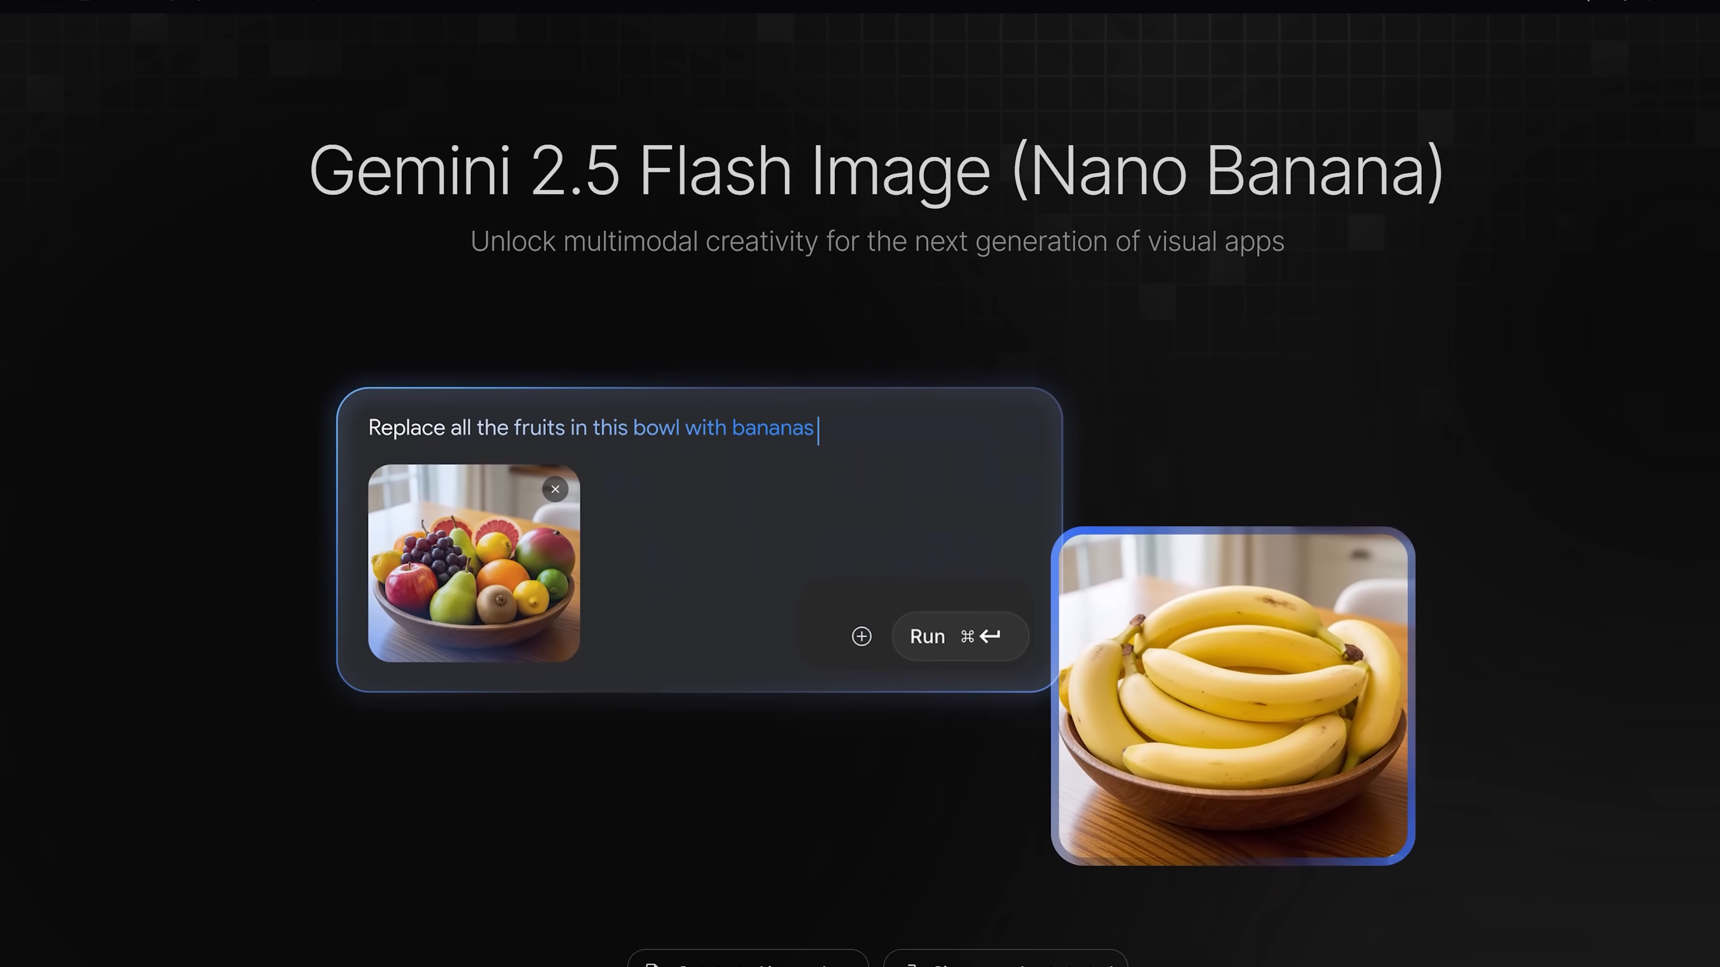
scroll("down", 3)
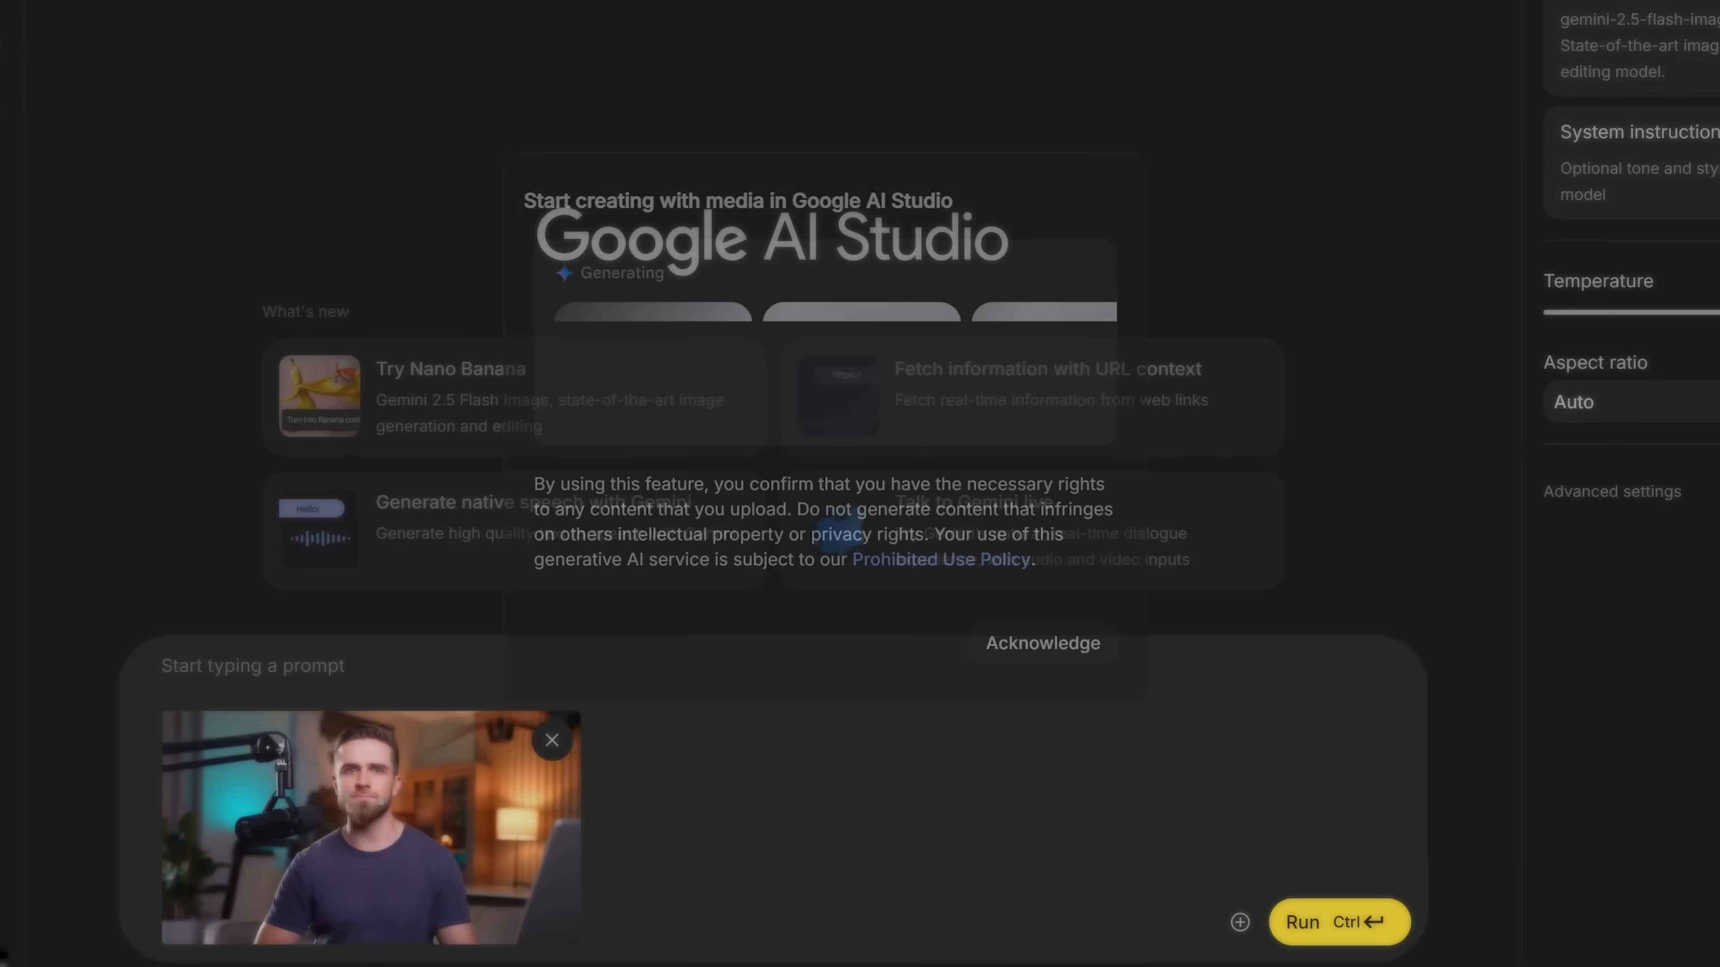
- Acknowledge the media terms, check the attached presenter photo and run the outfit prompts with Nano Banana
left_click(1043, 643)
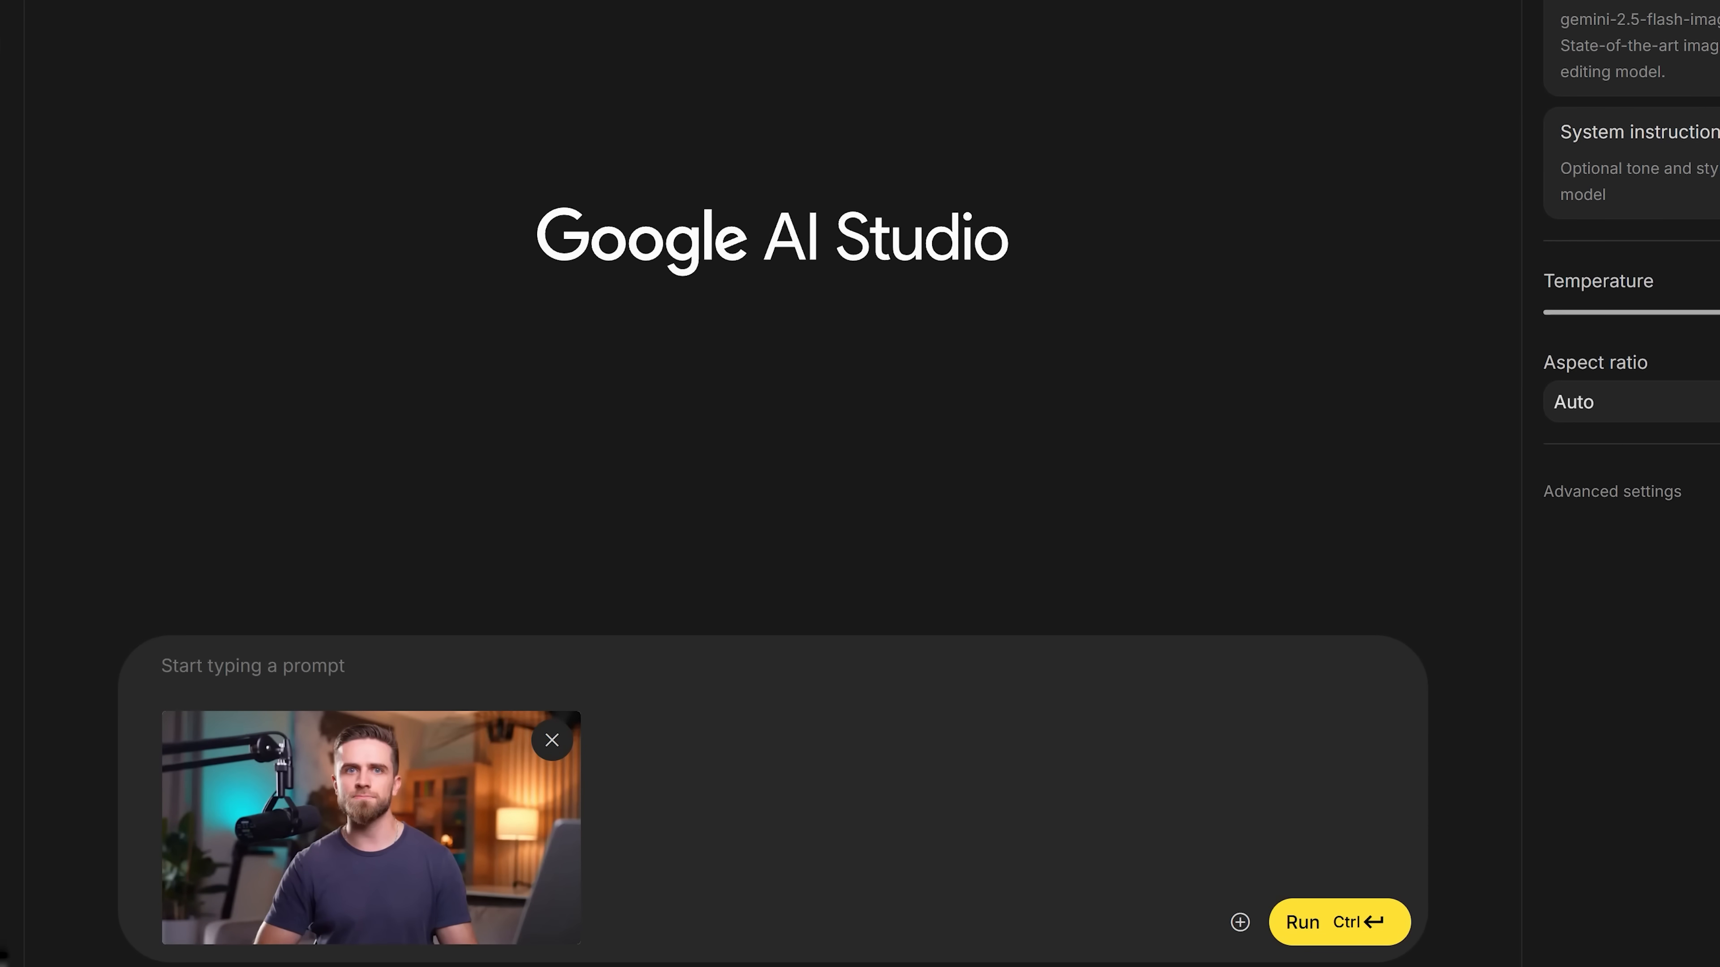
left_click(1336, 923)
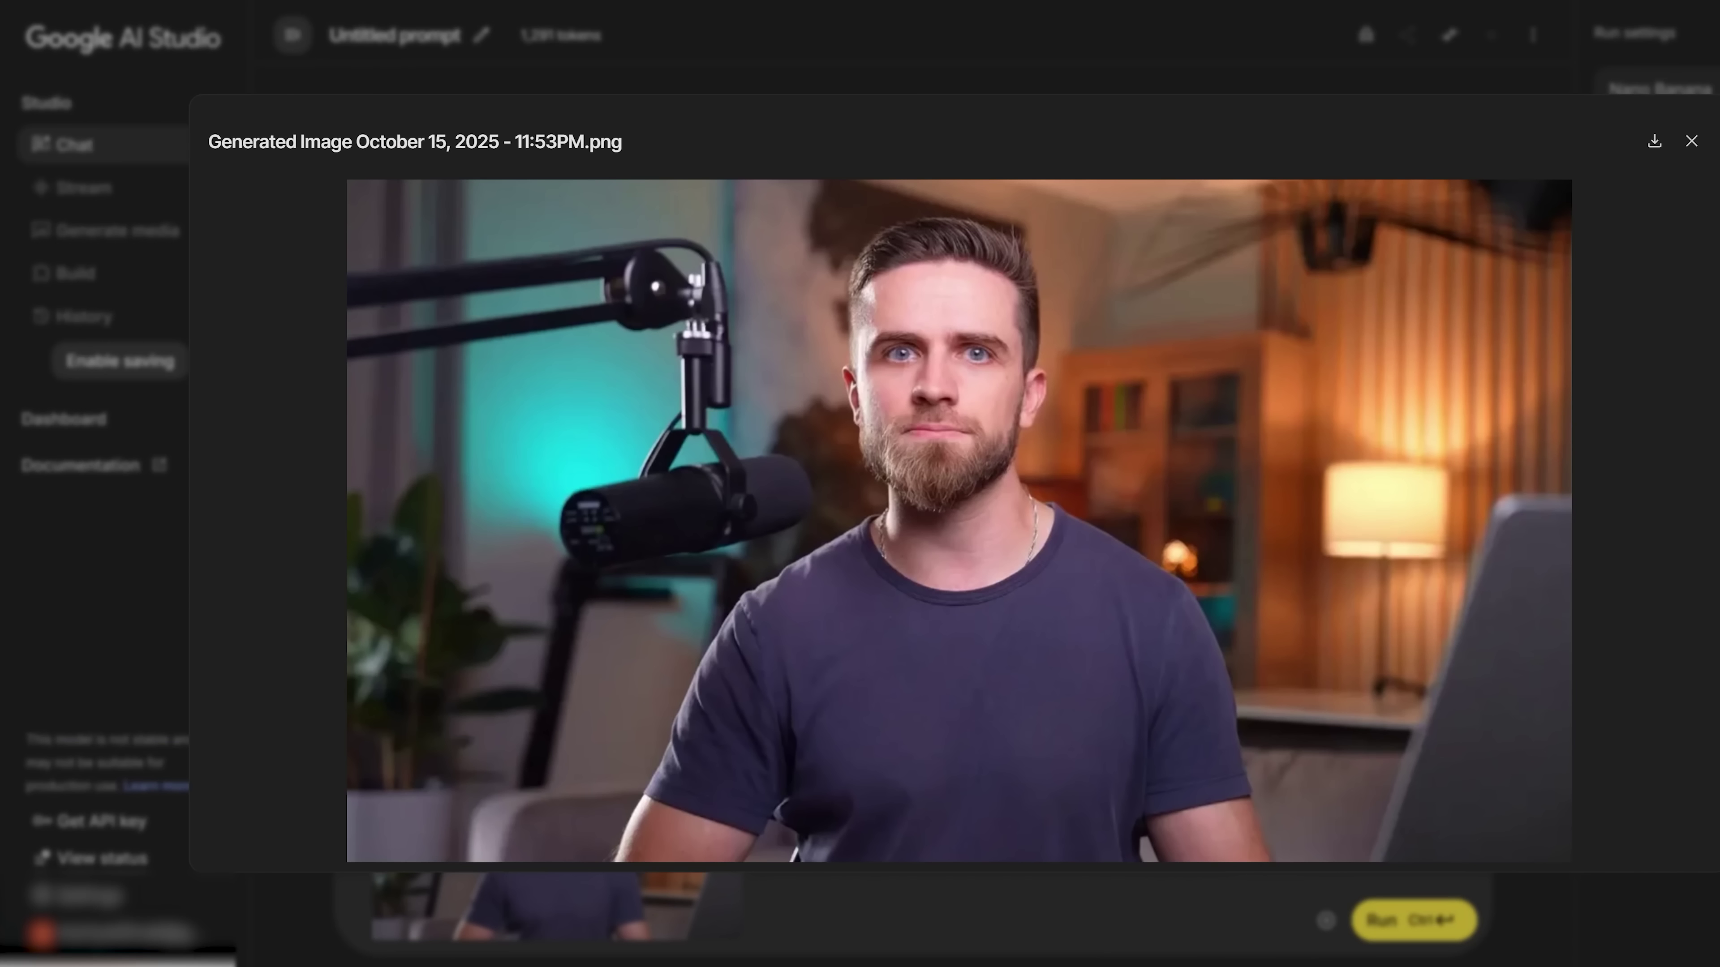
left_click(1691, 141)
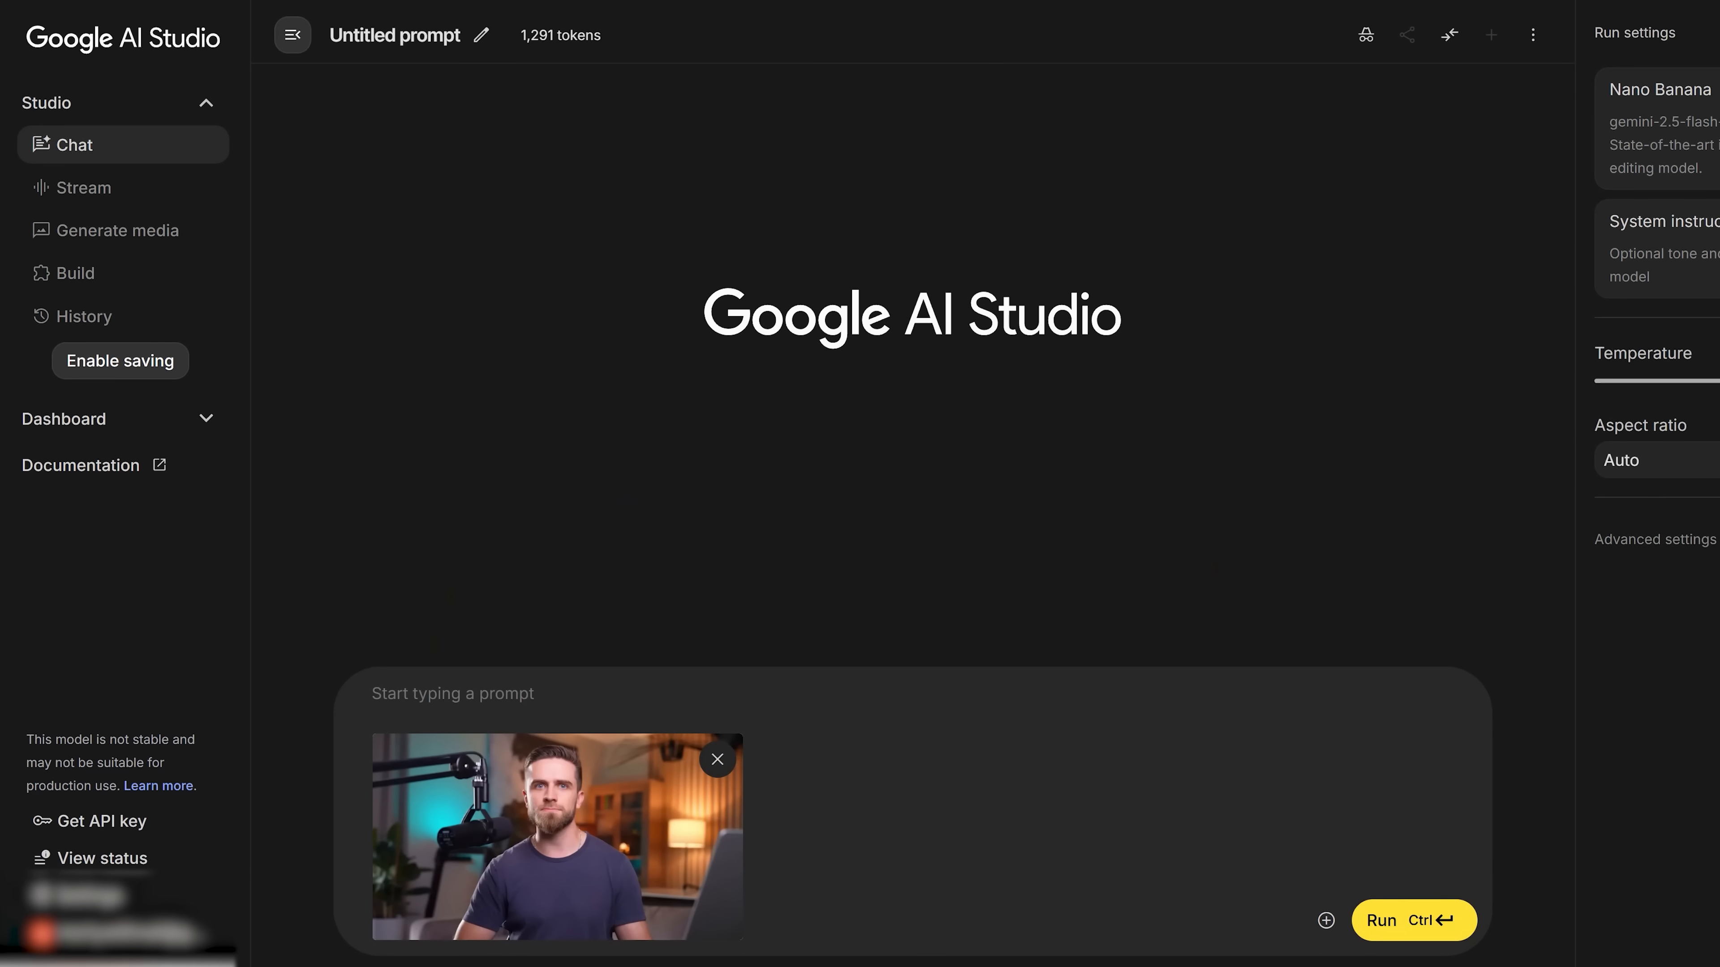
left_click(1414, 921)
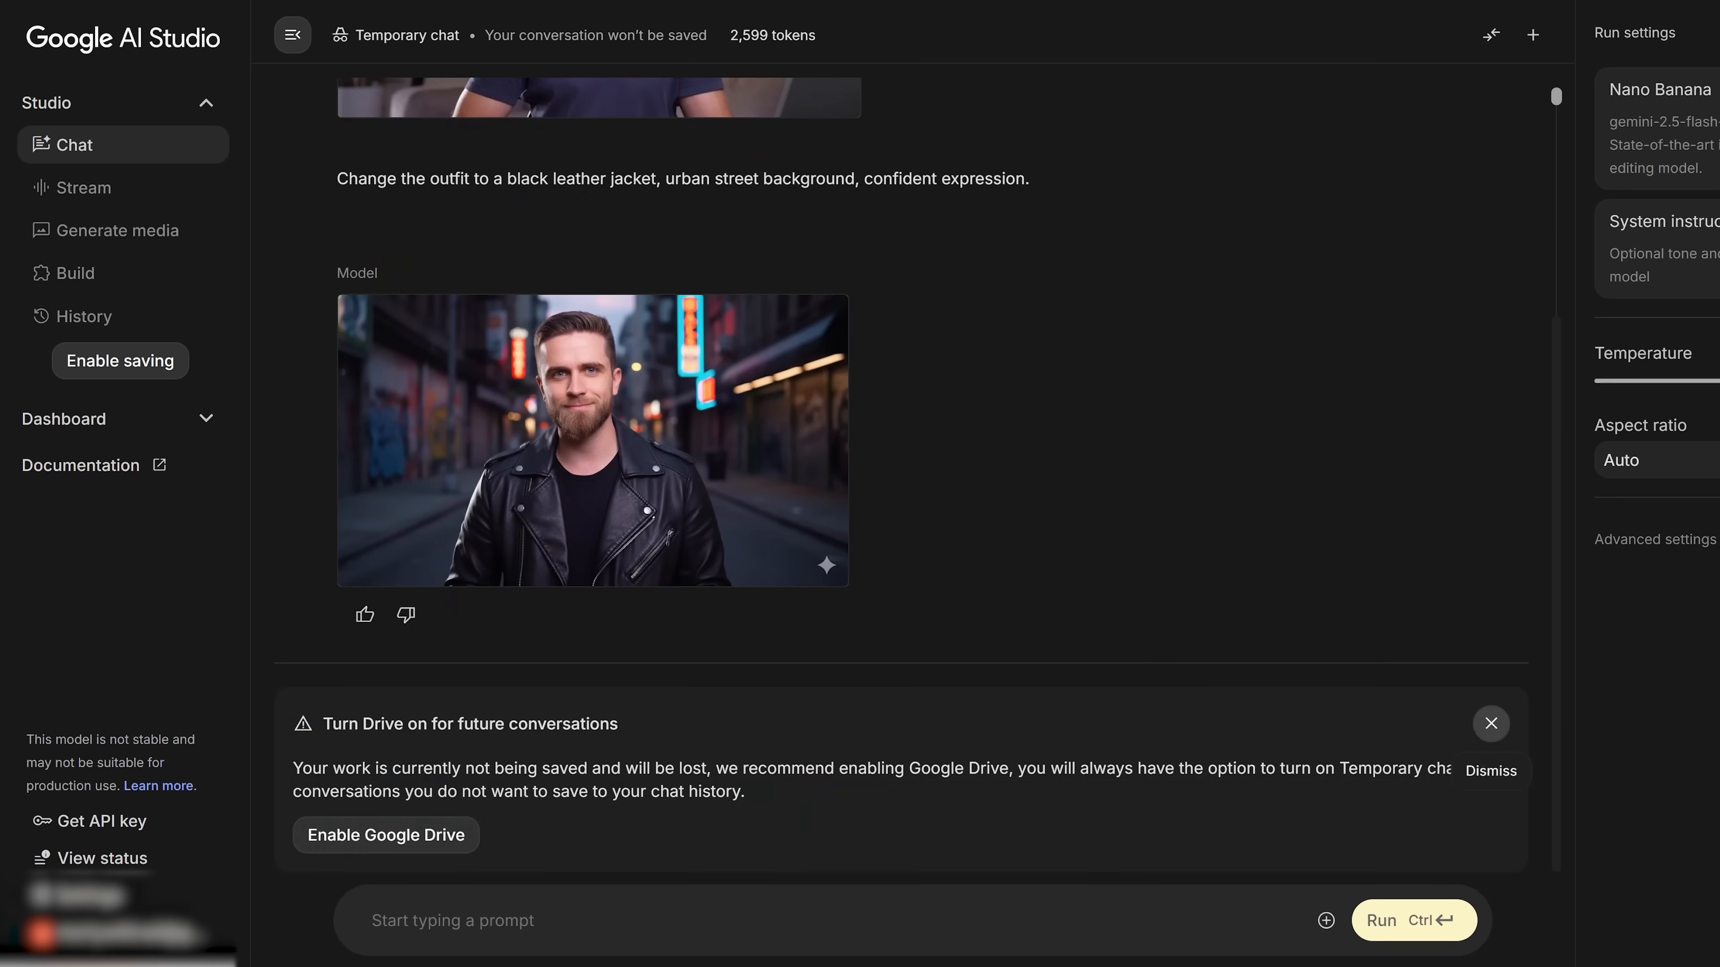
- Inspect the generated leather-jacket street and hoodie coffee-shop variants full size
left_click(591, 440)
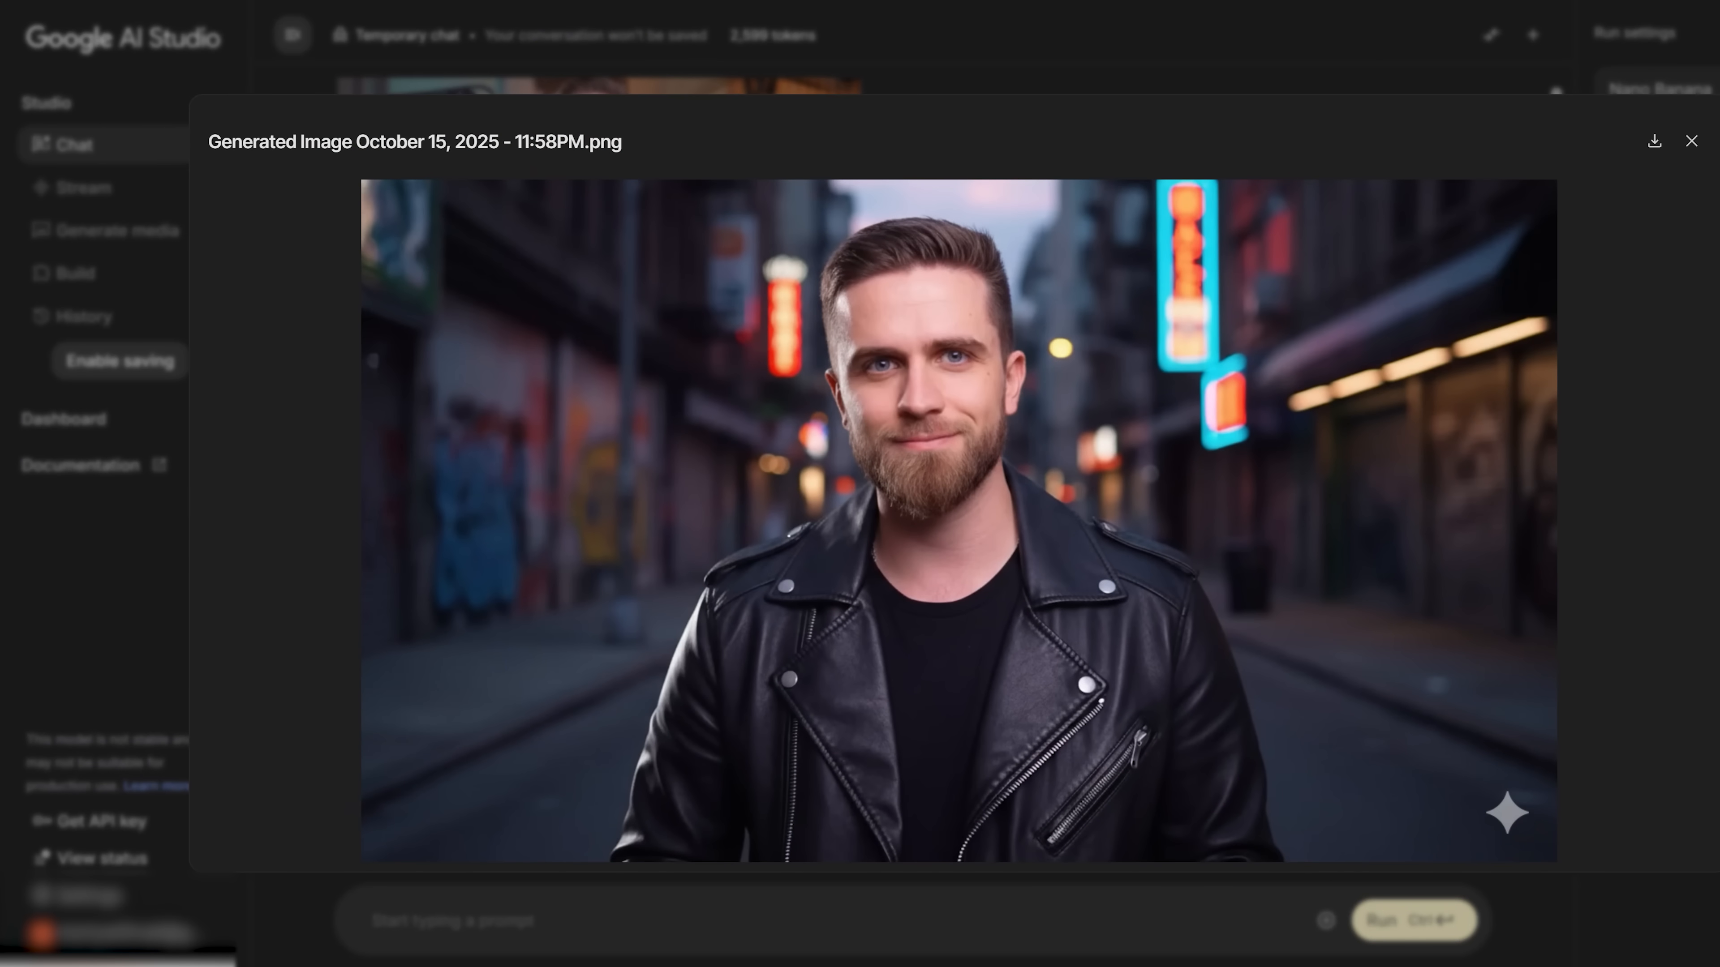
left_click(1691, 141)
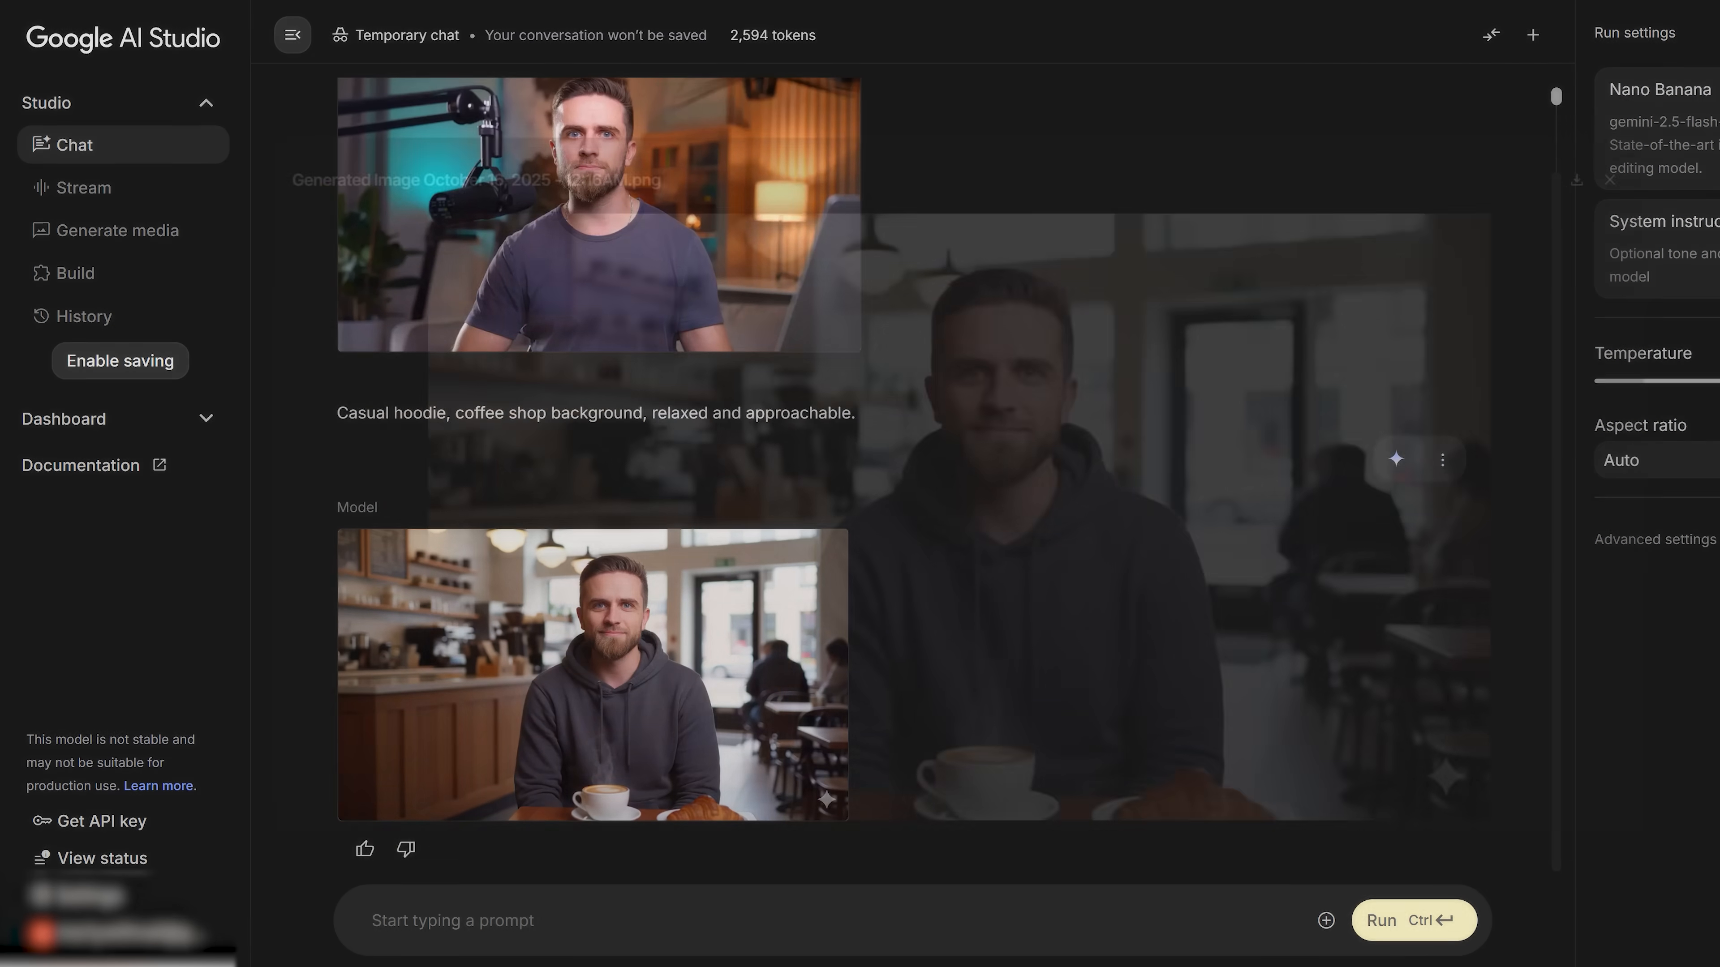
left_click(592, 675)
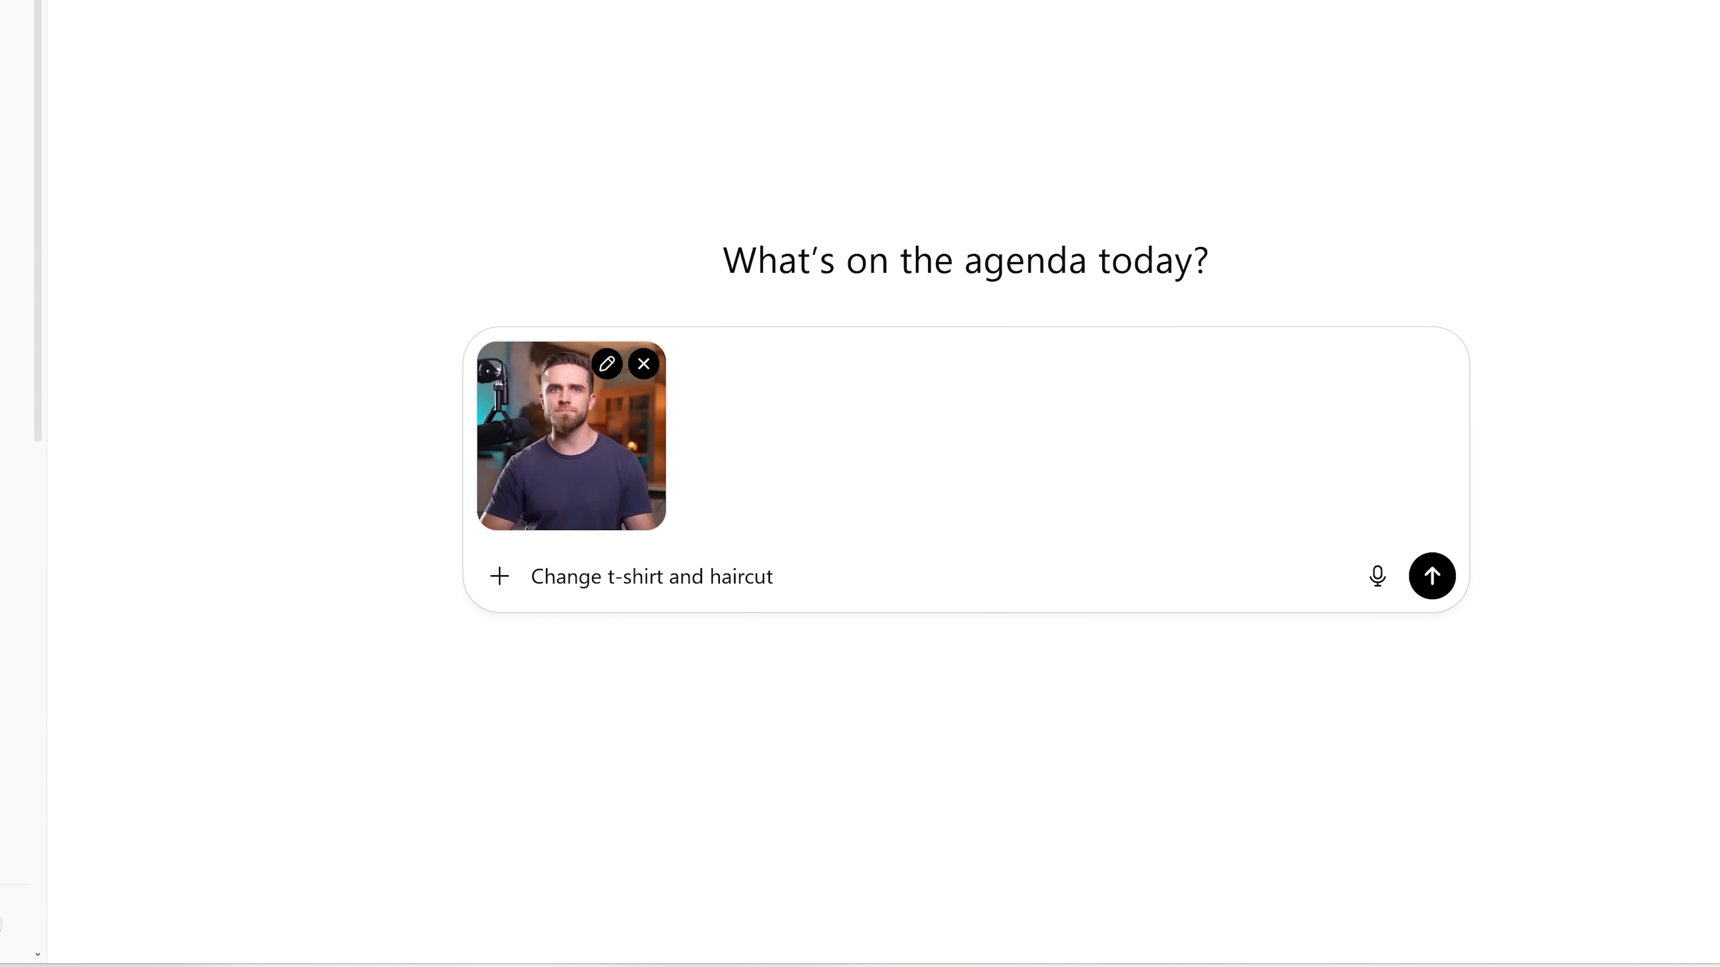
- Ask ChatGPT for 'Change t-shirt and haircut' and 'space theme' versions of the presenter photo
left_click(1432, 577)
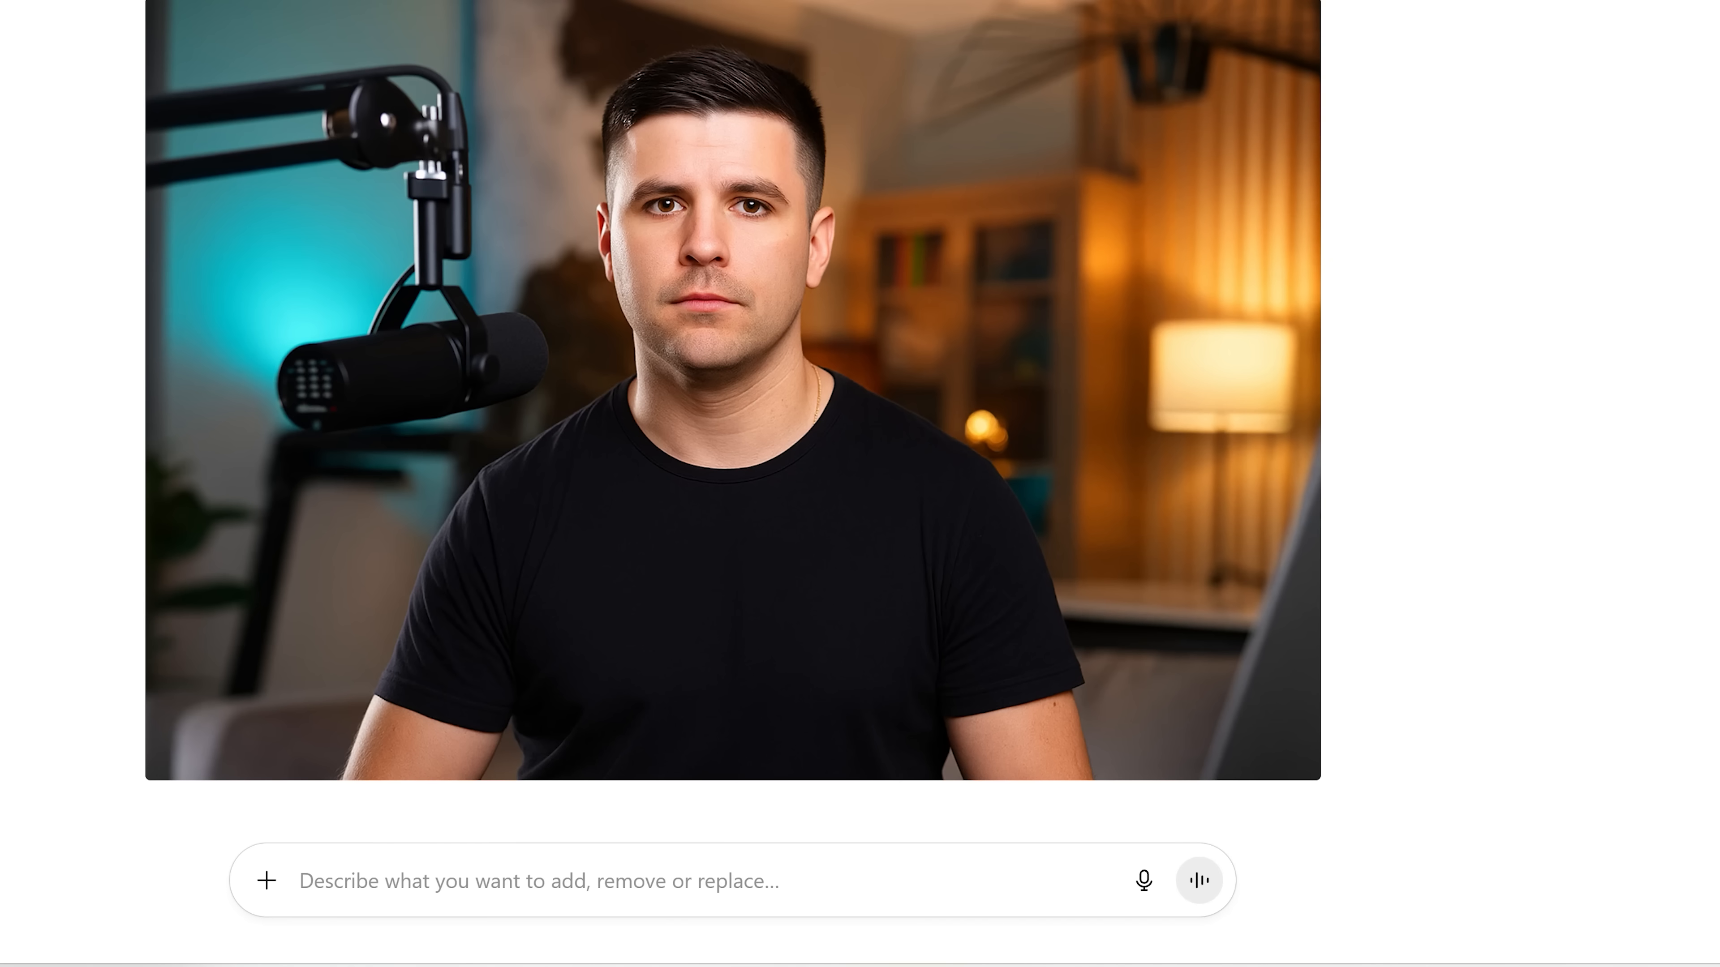
type("Change t-shirt and haircut")
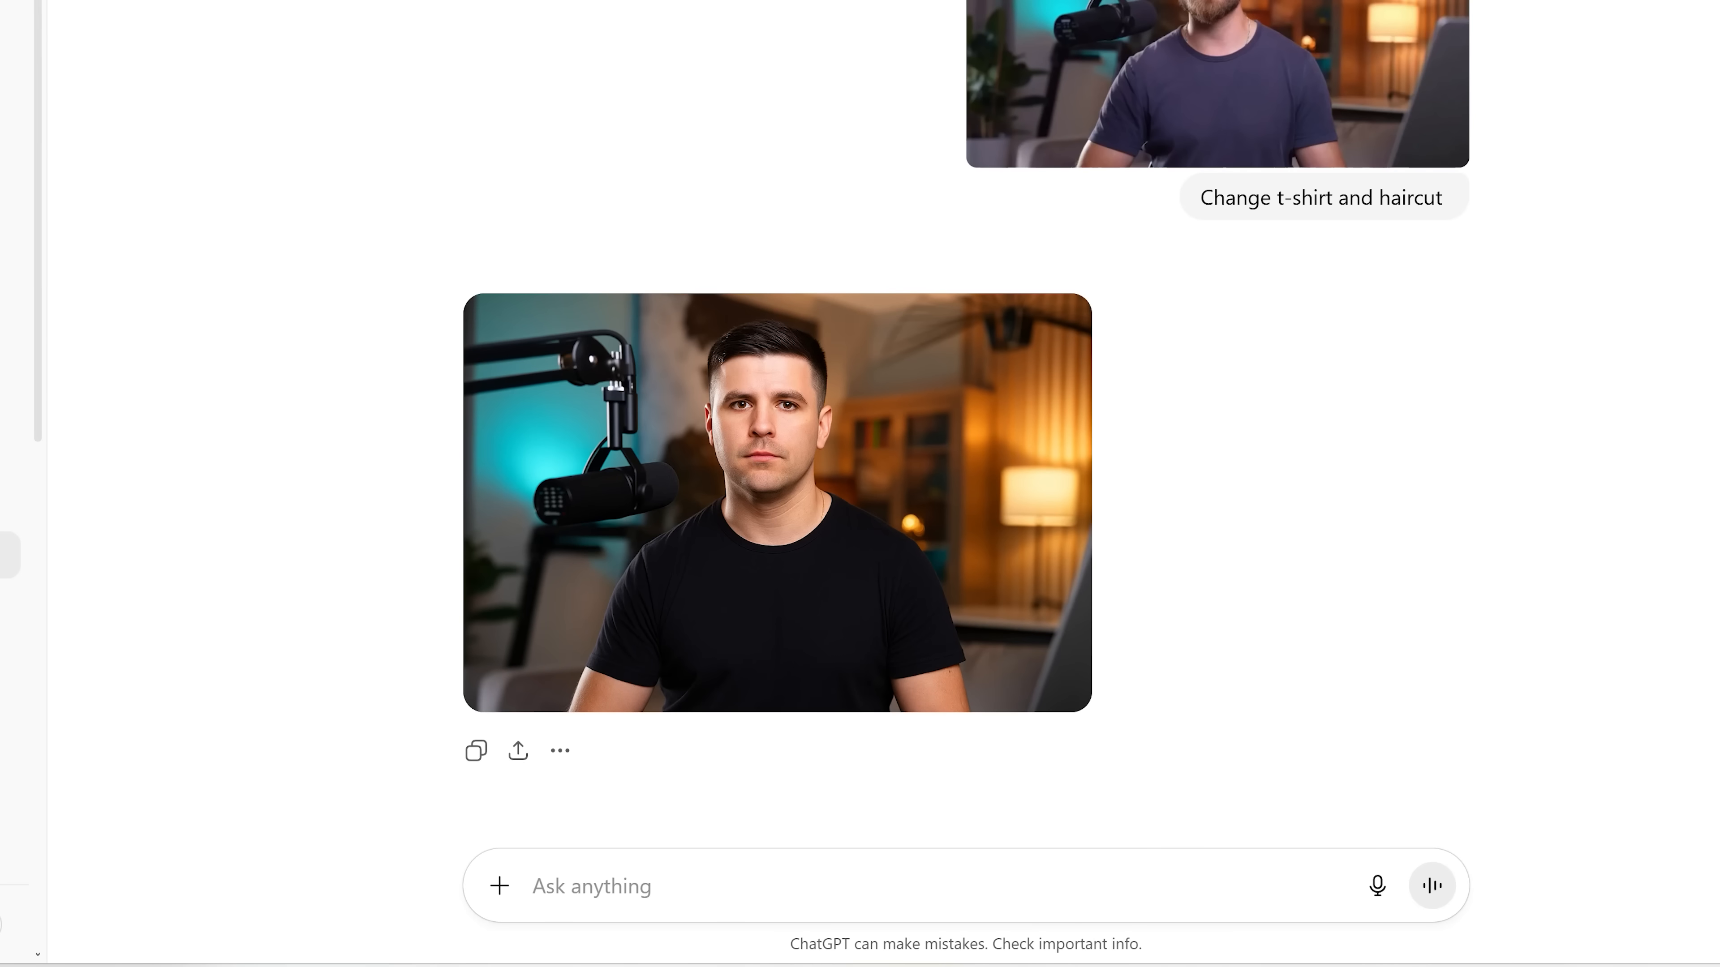
type("space theme")
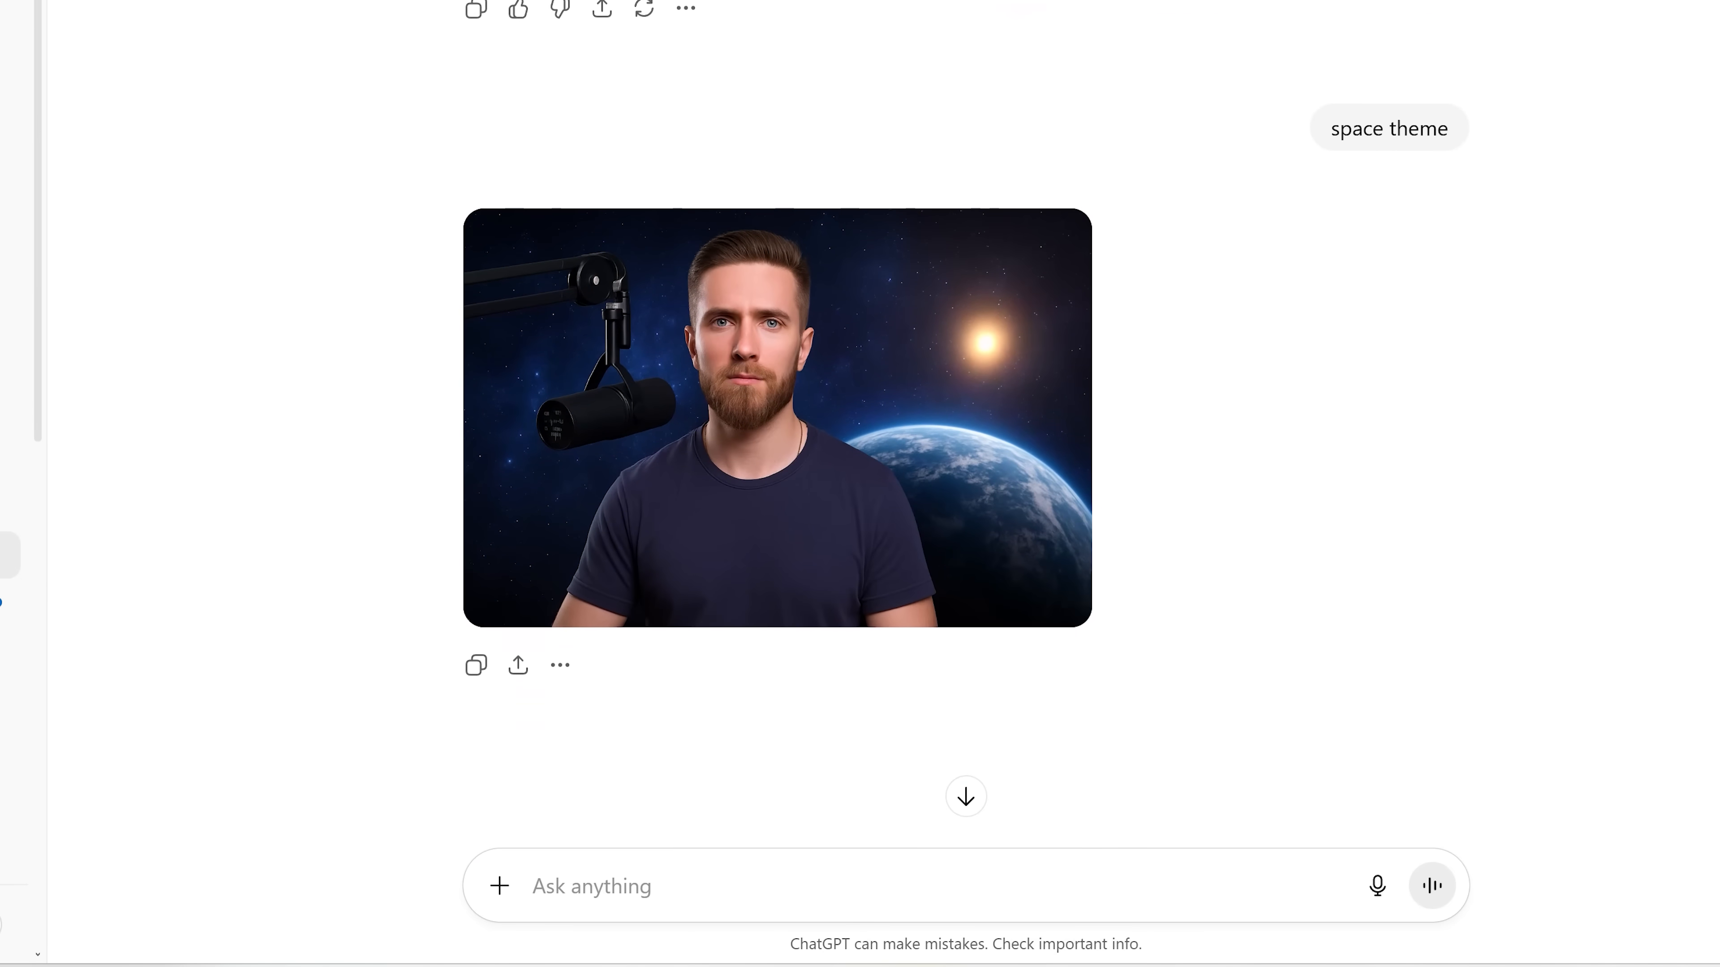
left_click(778, 419)
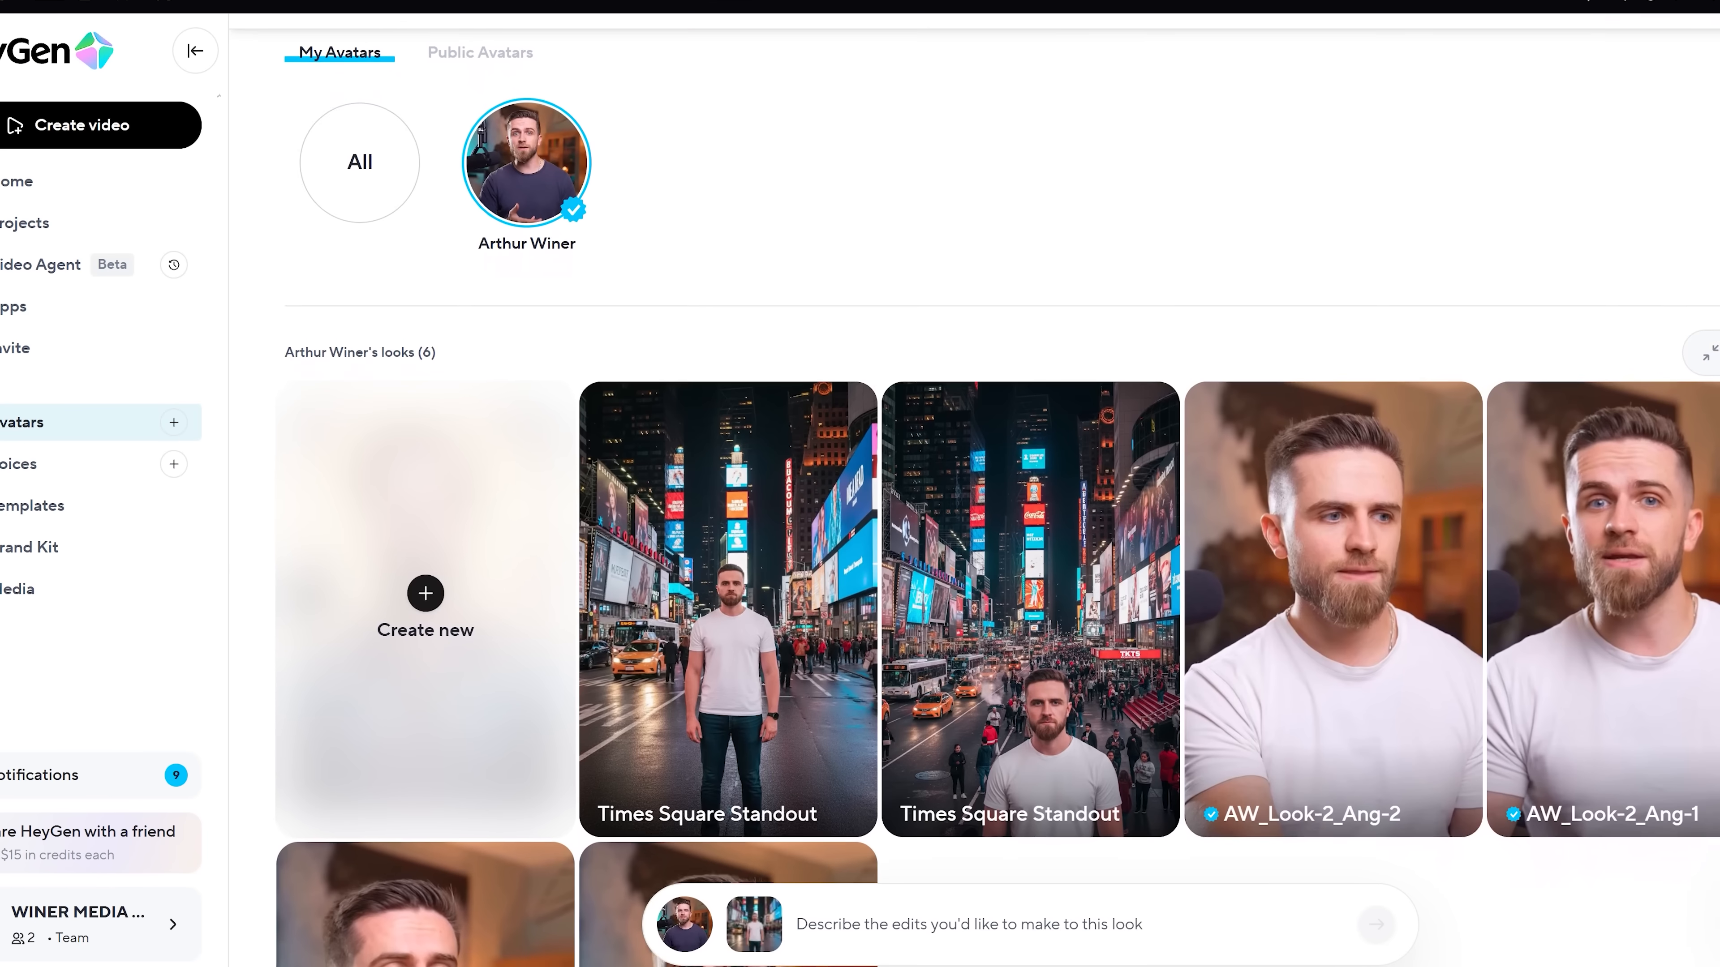
- Scroll the folder of Gemini_Generated_Image presenter portraits in File Explorer
scroll("down", 3)
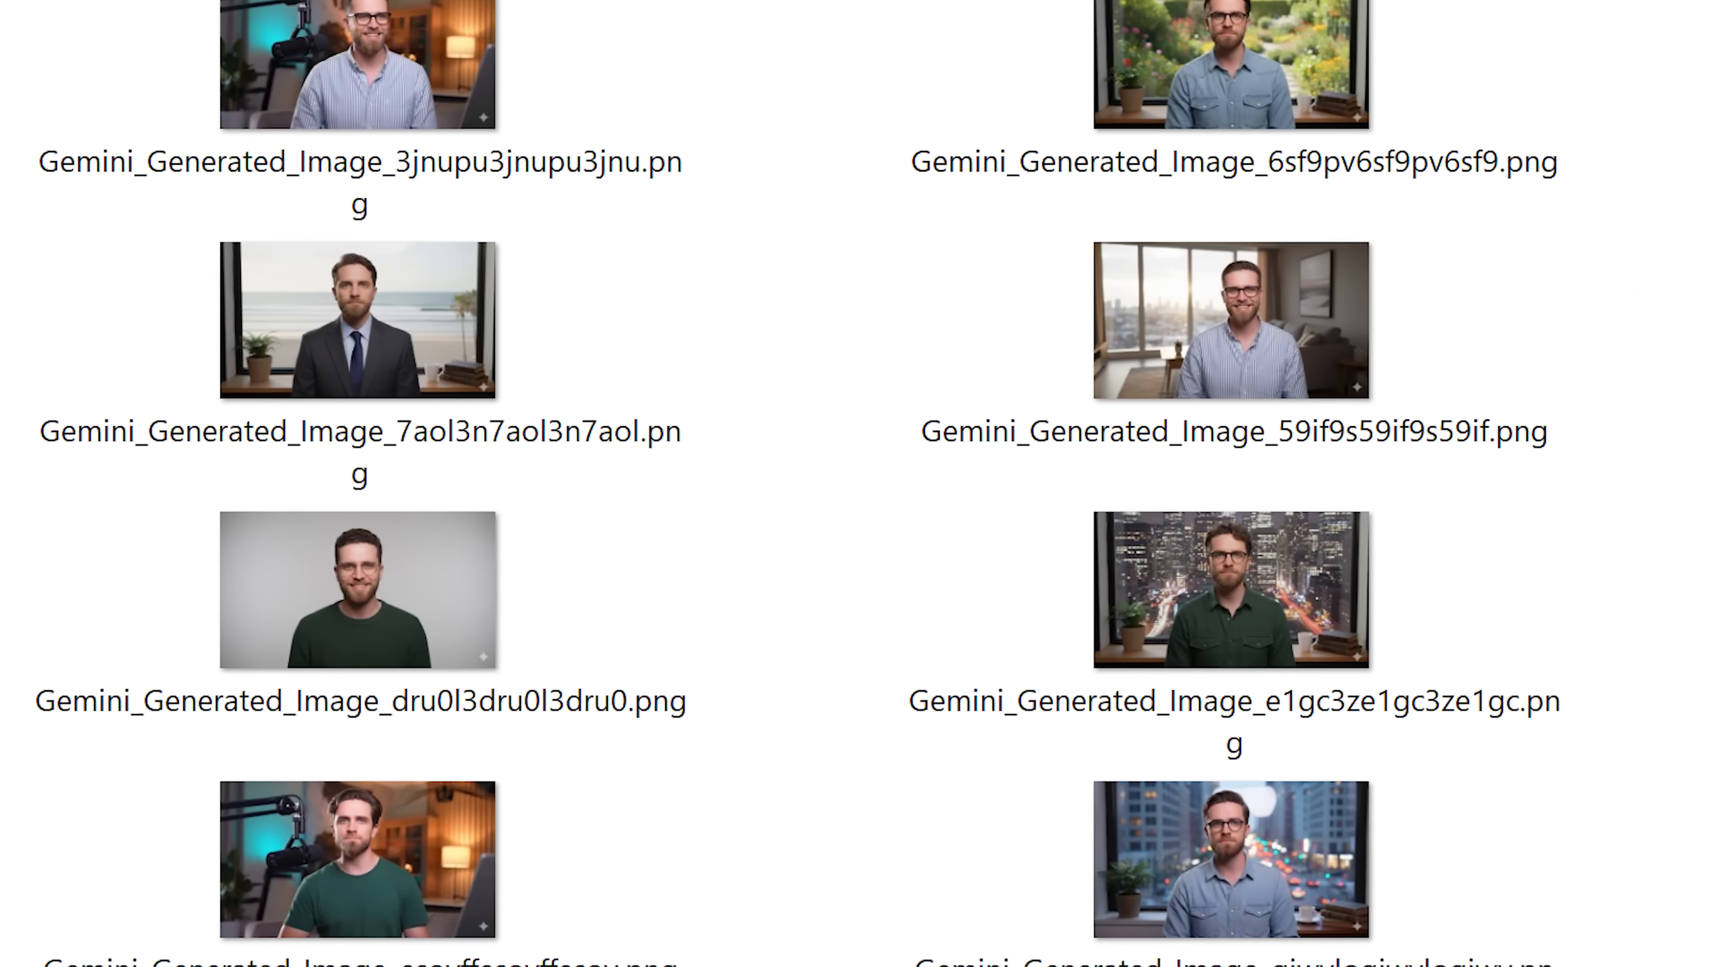
- Scroll through the thumbnails of Gemini-generated presenter portraits in varied outfits
scroll("down", 3)
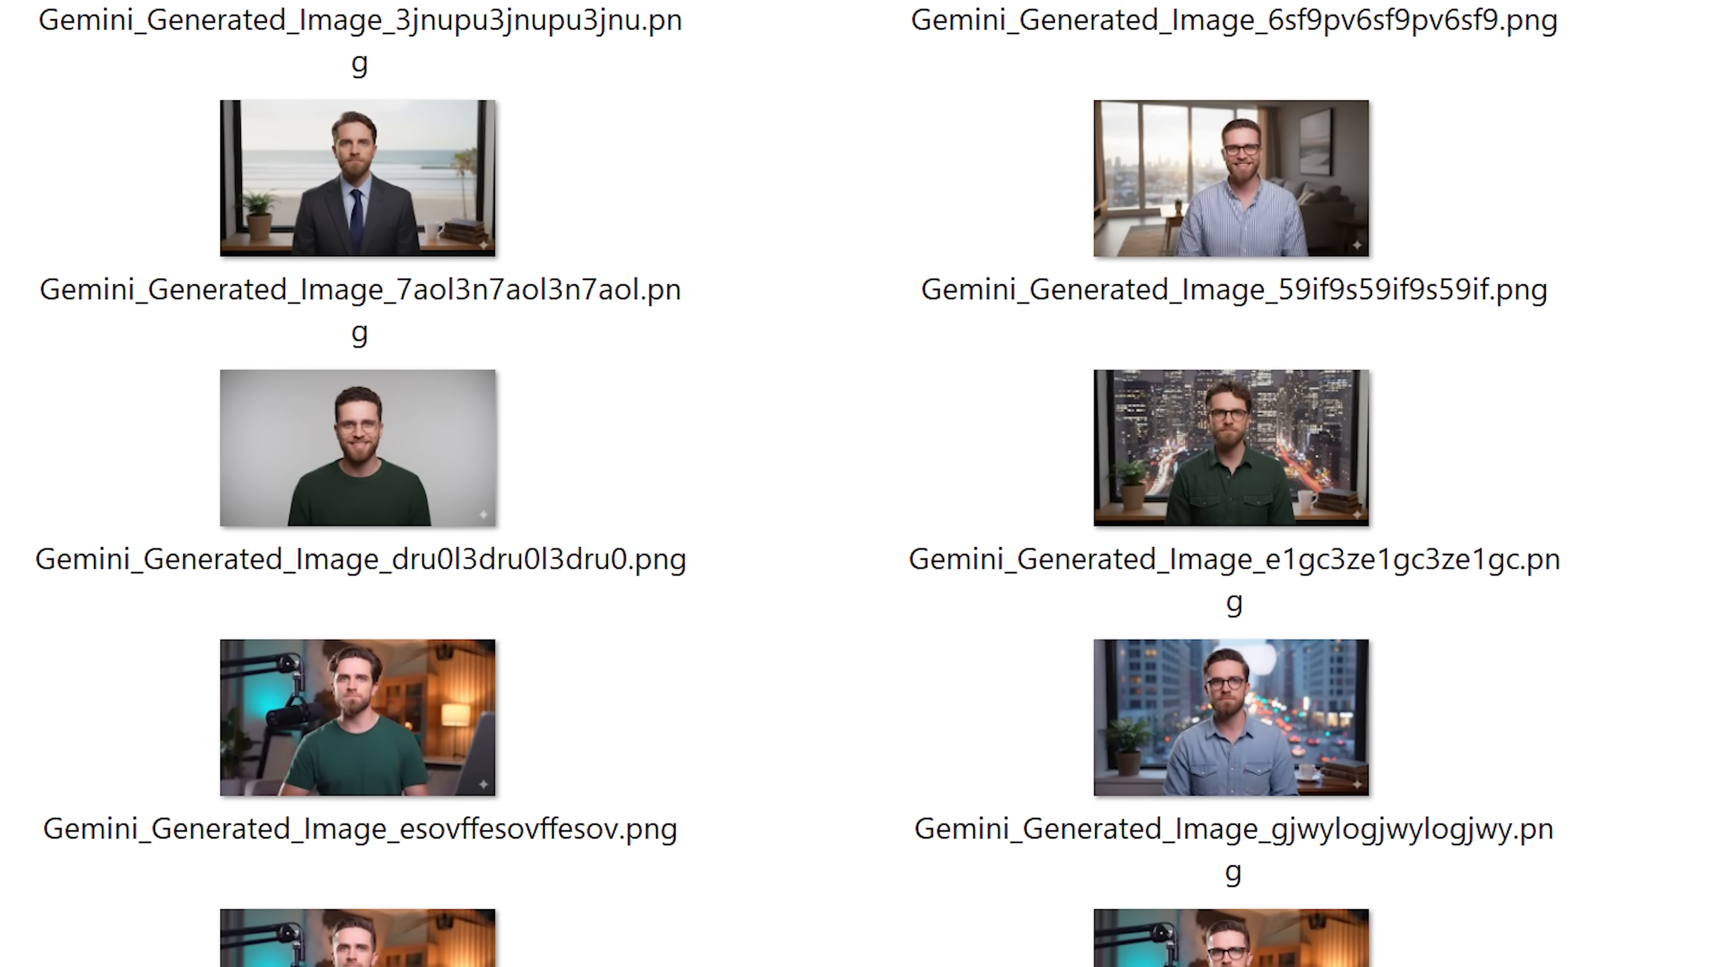
scroll("down", 3)
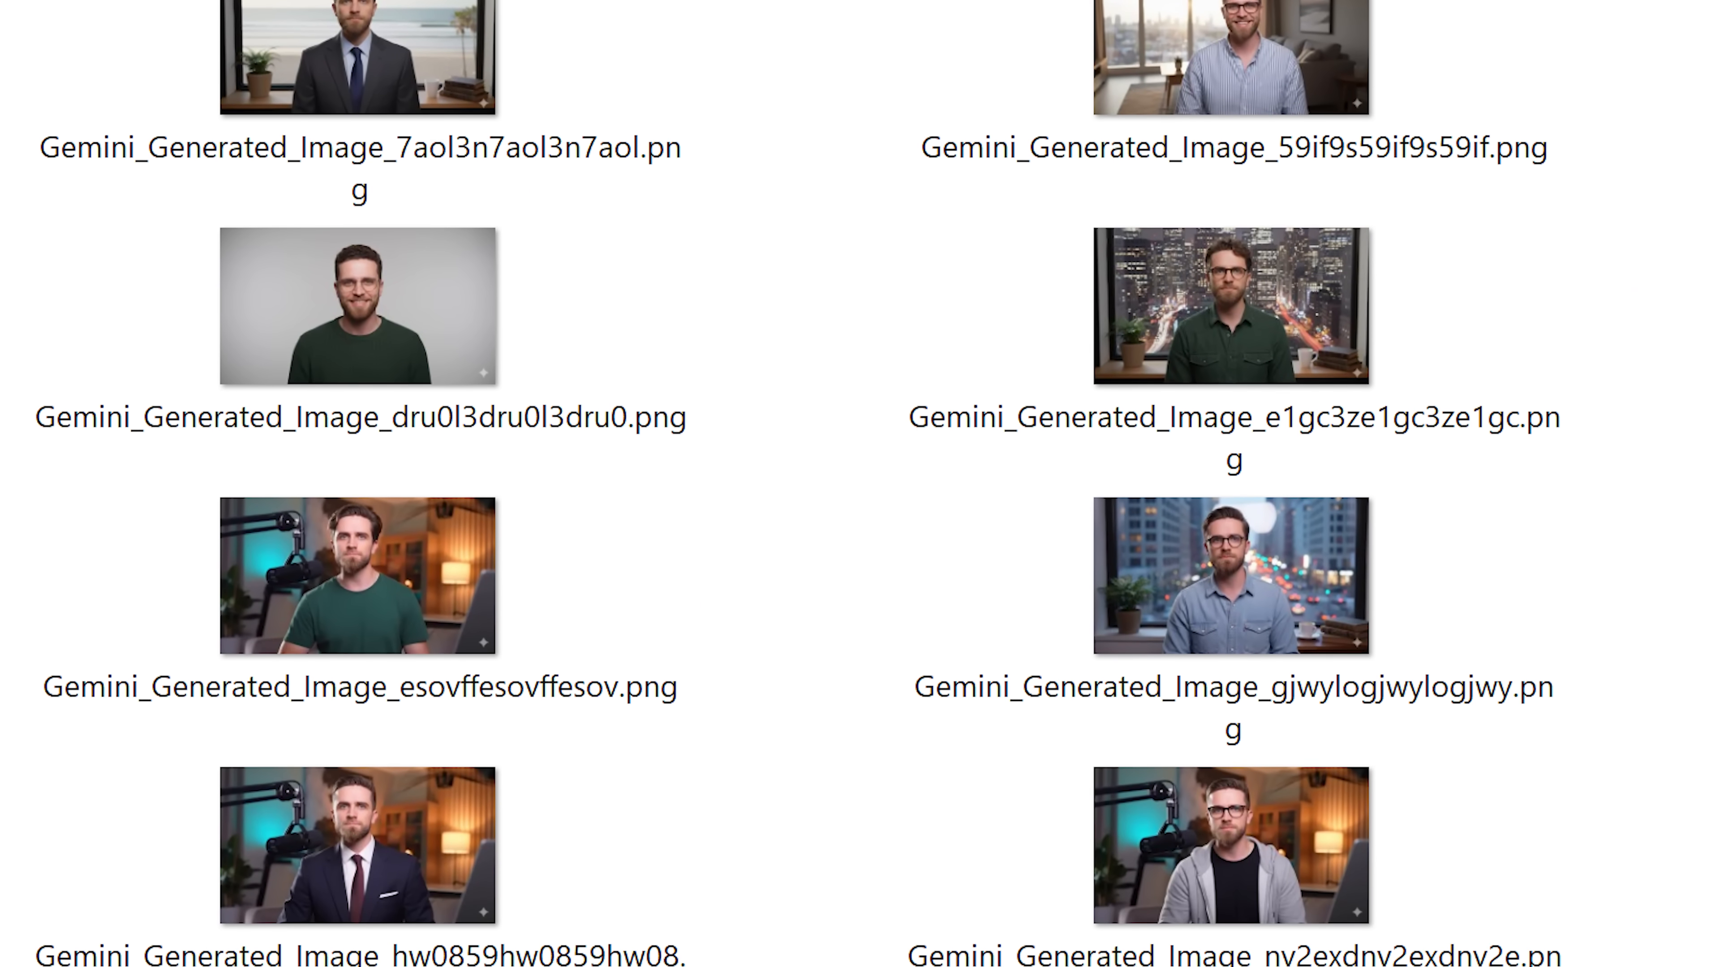
scroll("down", 3)
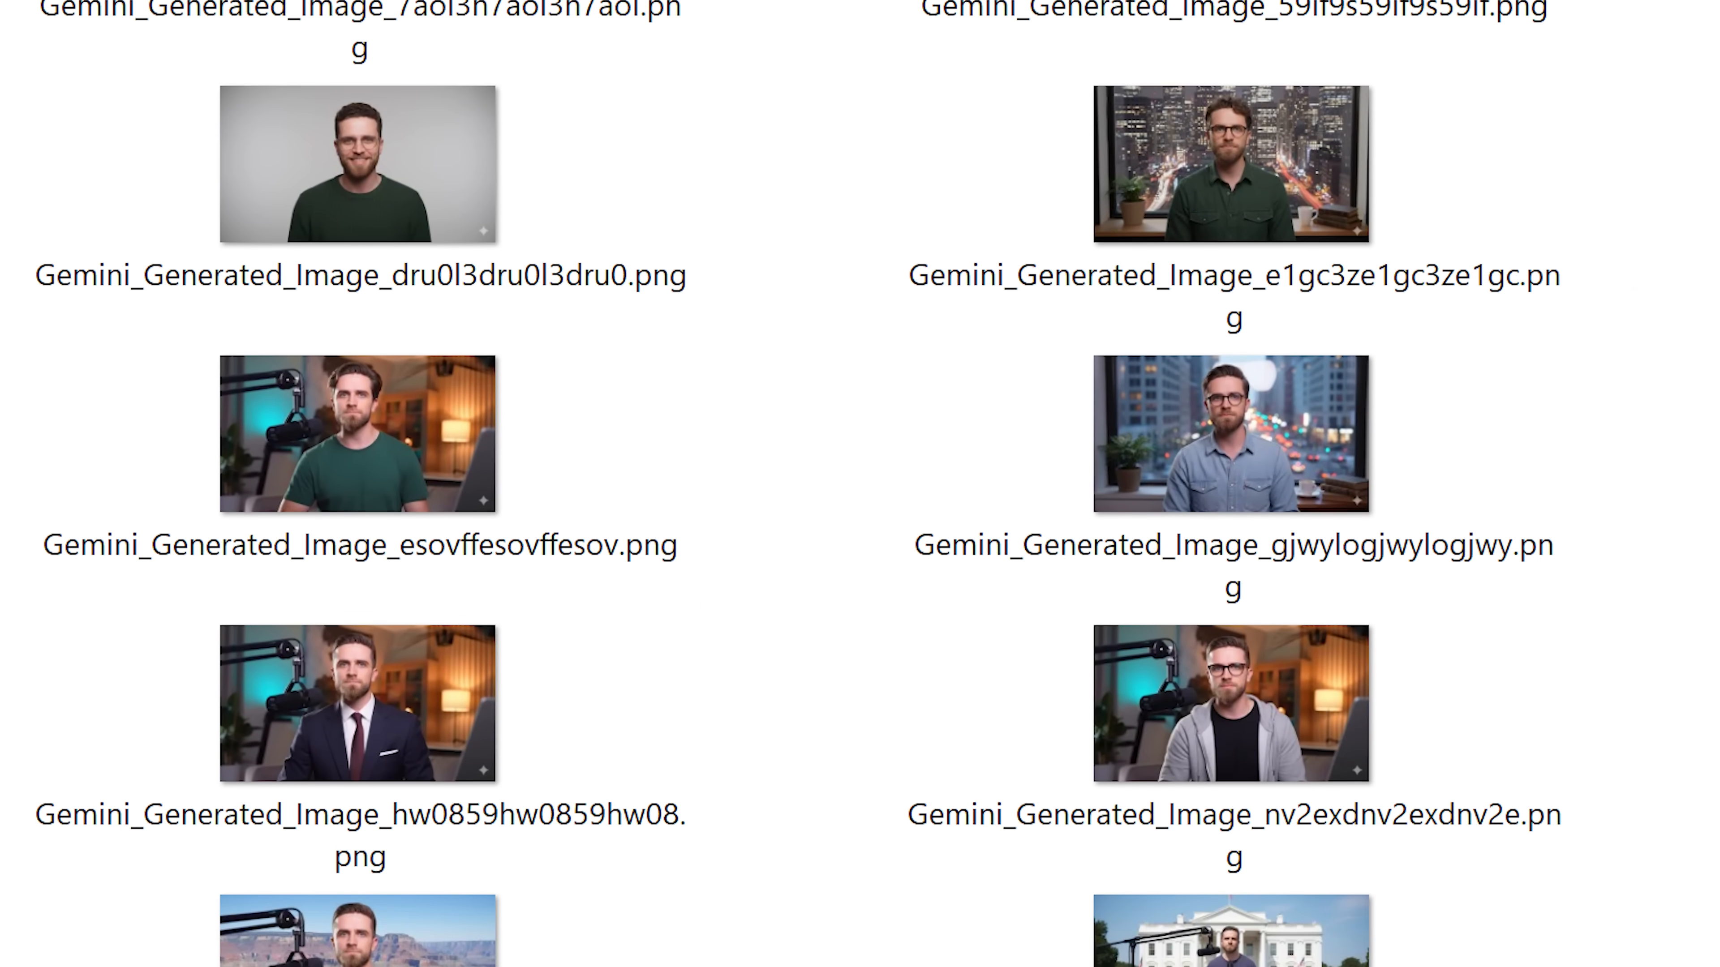
scroll("down", 3)
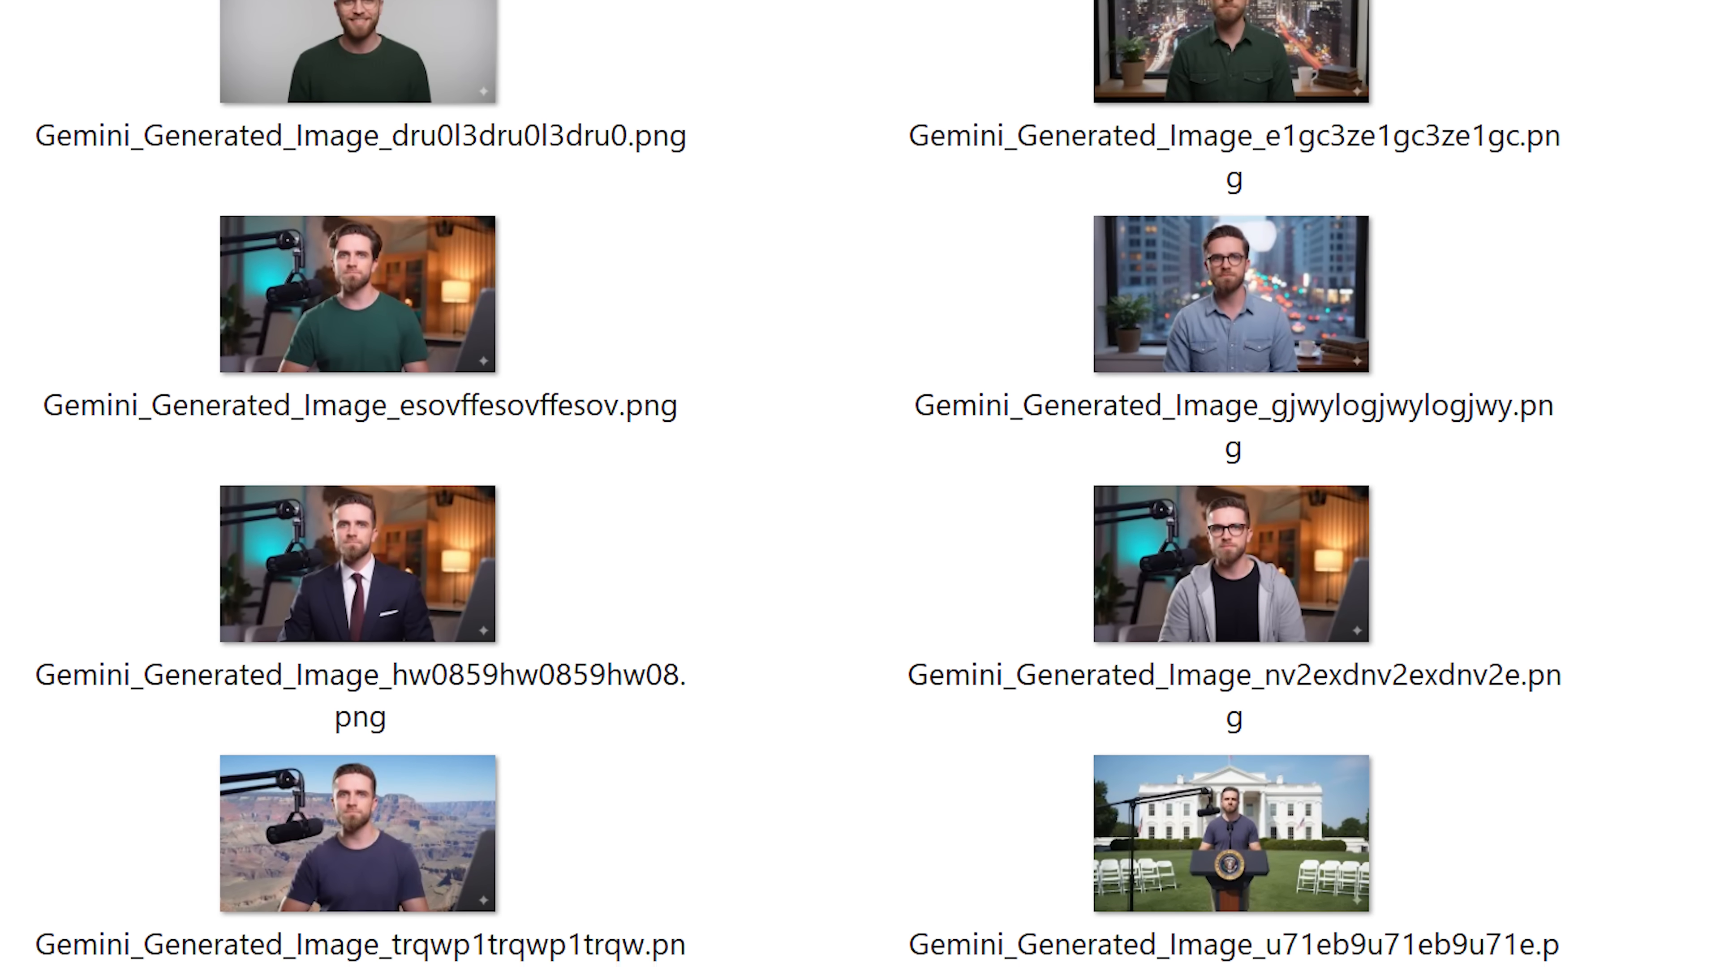
scroll("down", 3)
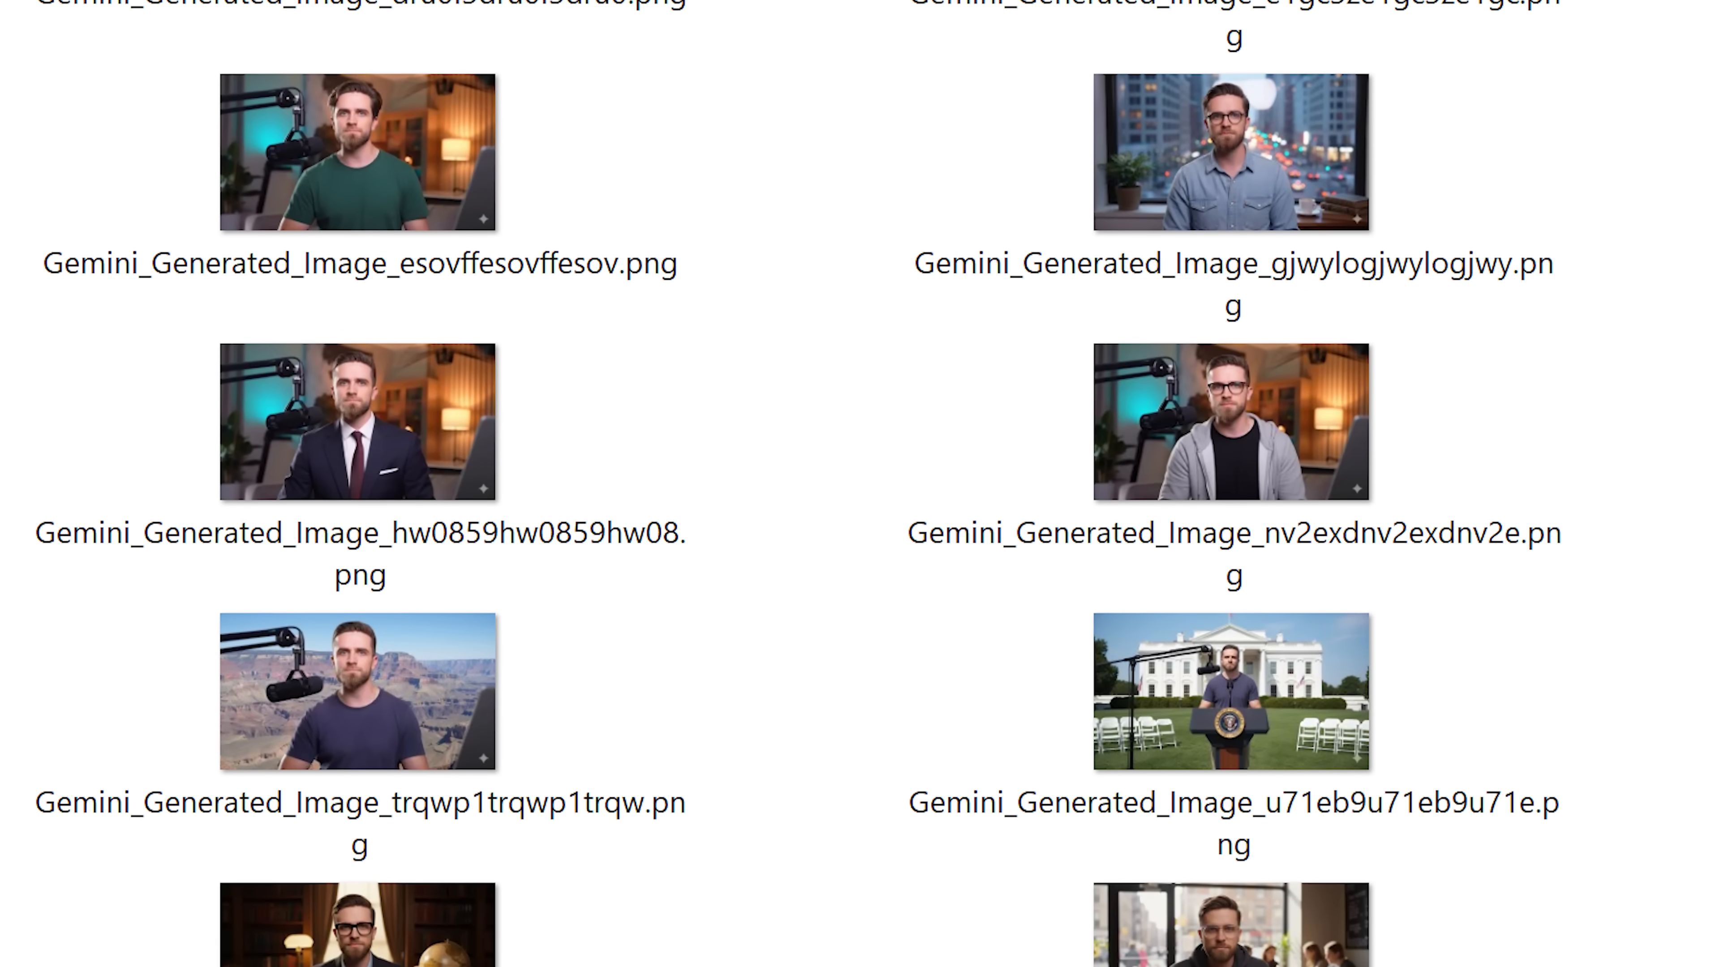
scroll("down", 3)
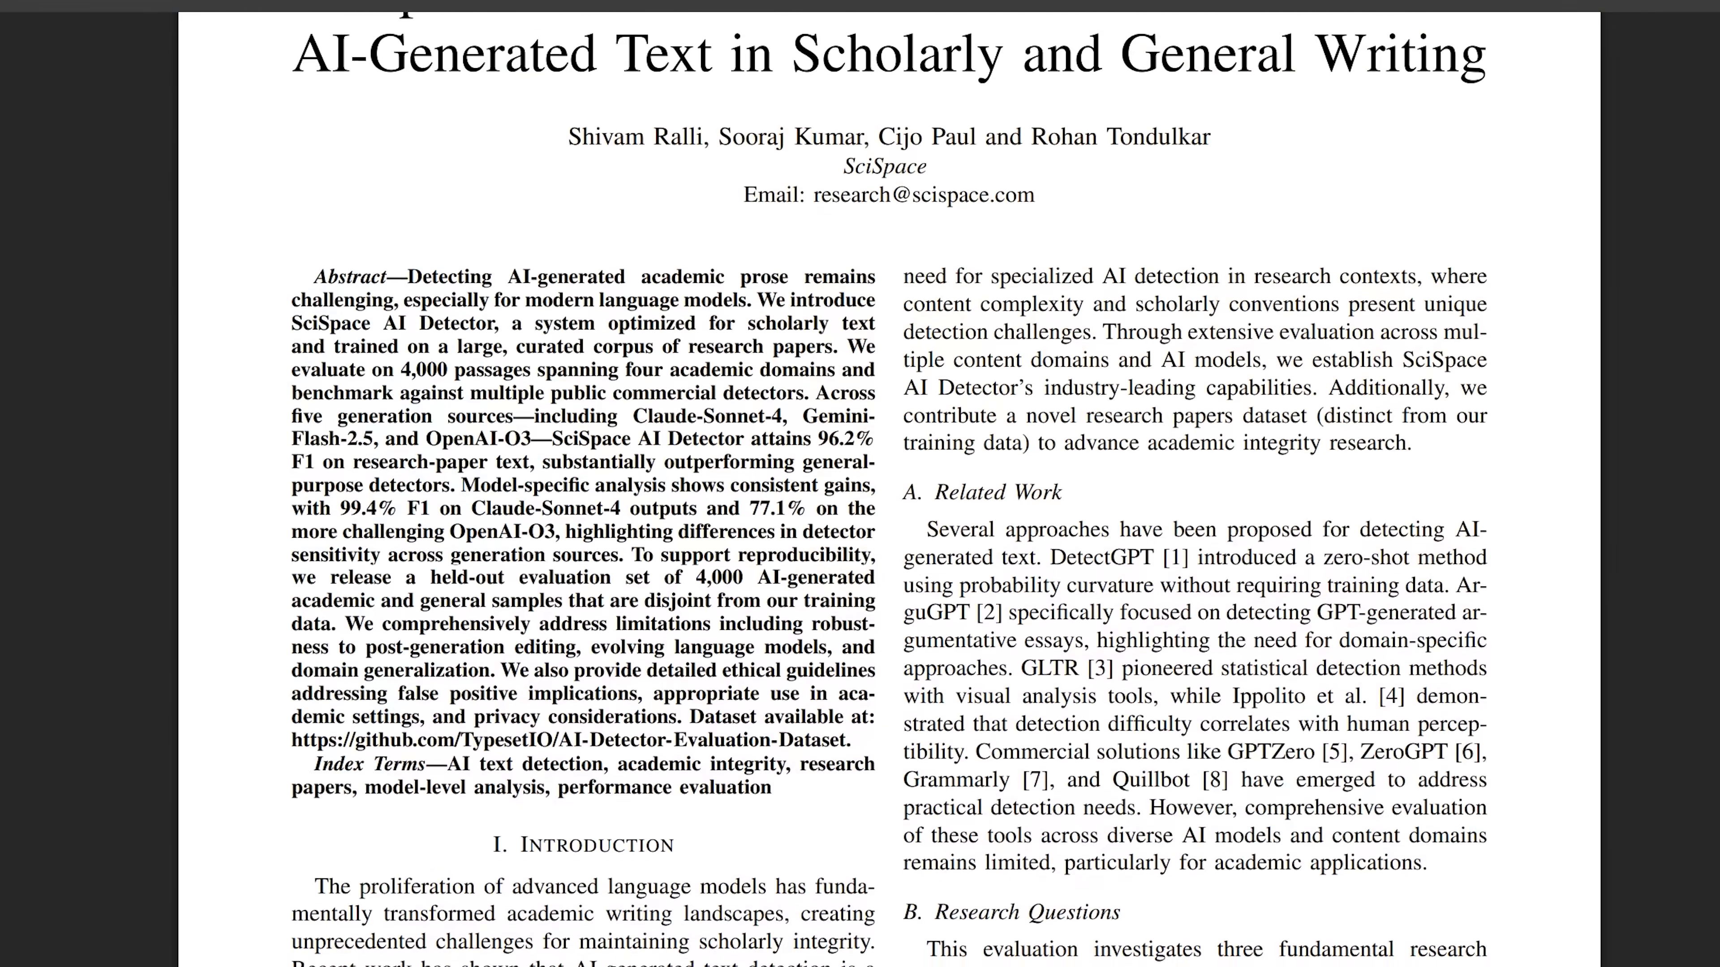
- Scroll the SciSpace paper on detecting AI-generated scholarly text
scroll("down", 3)
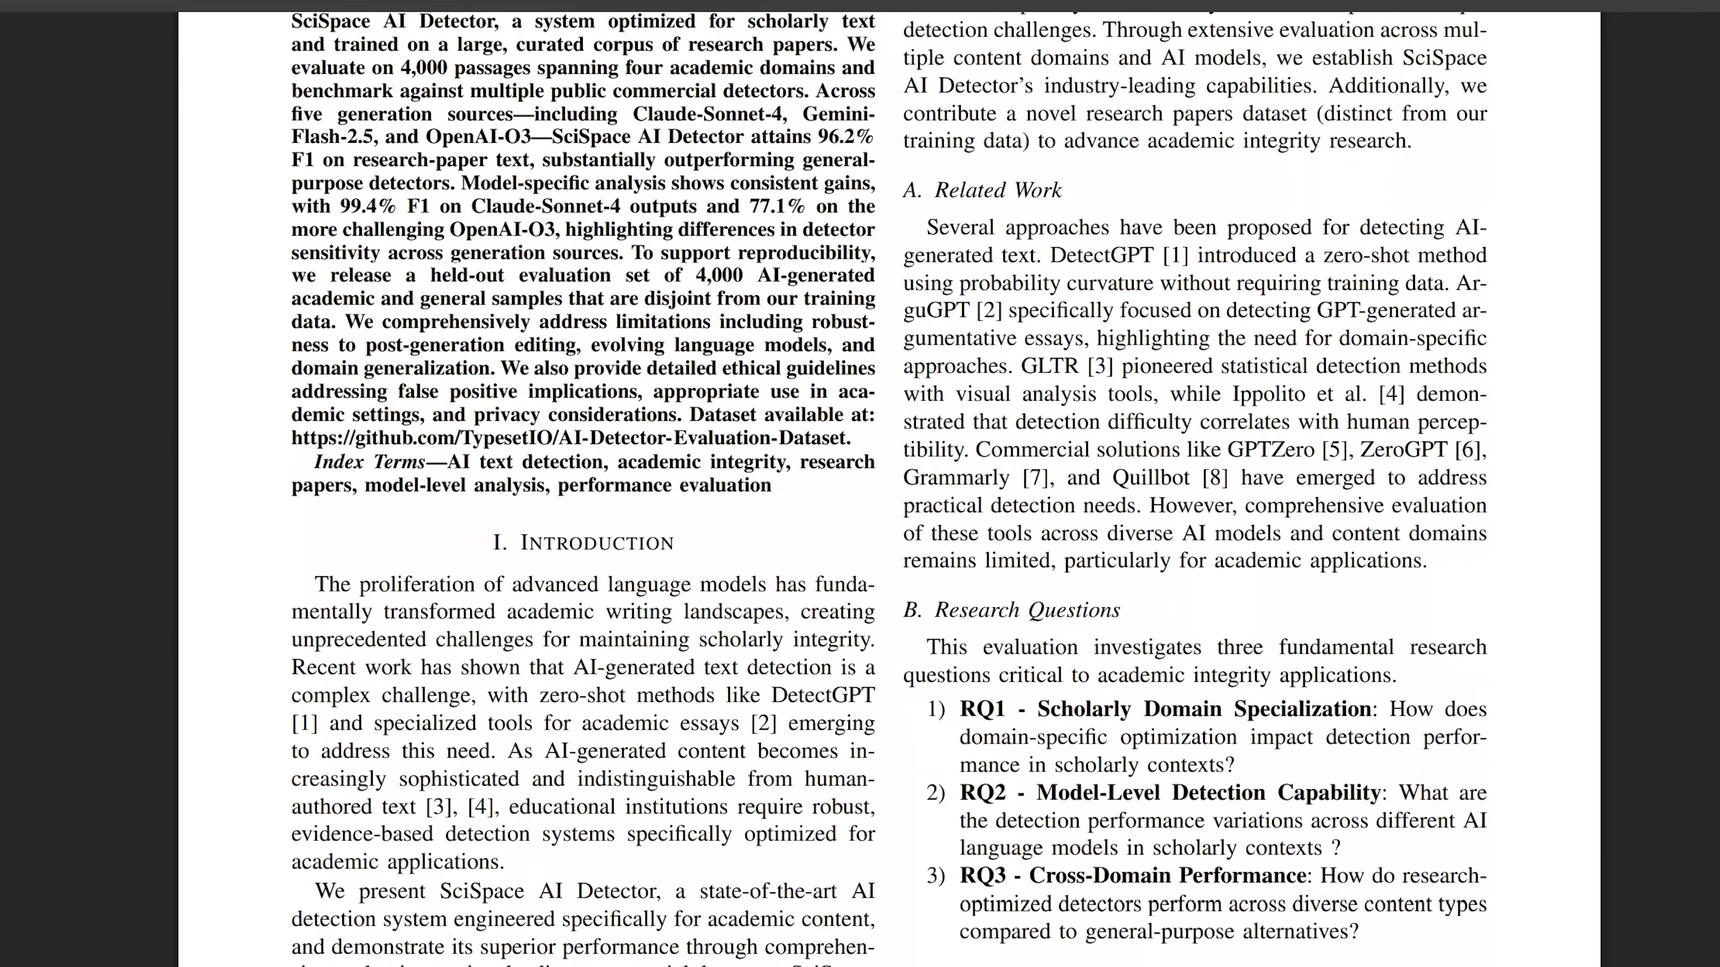
scroll("down", 3)
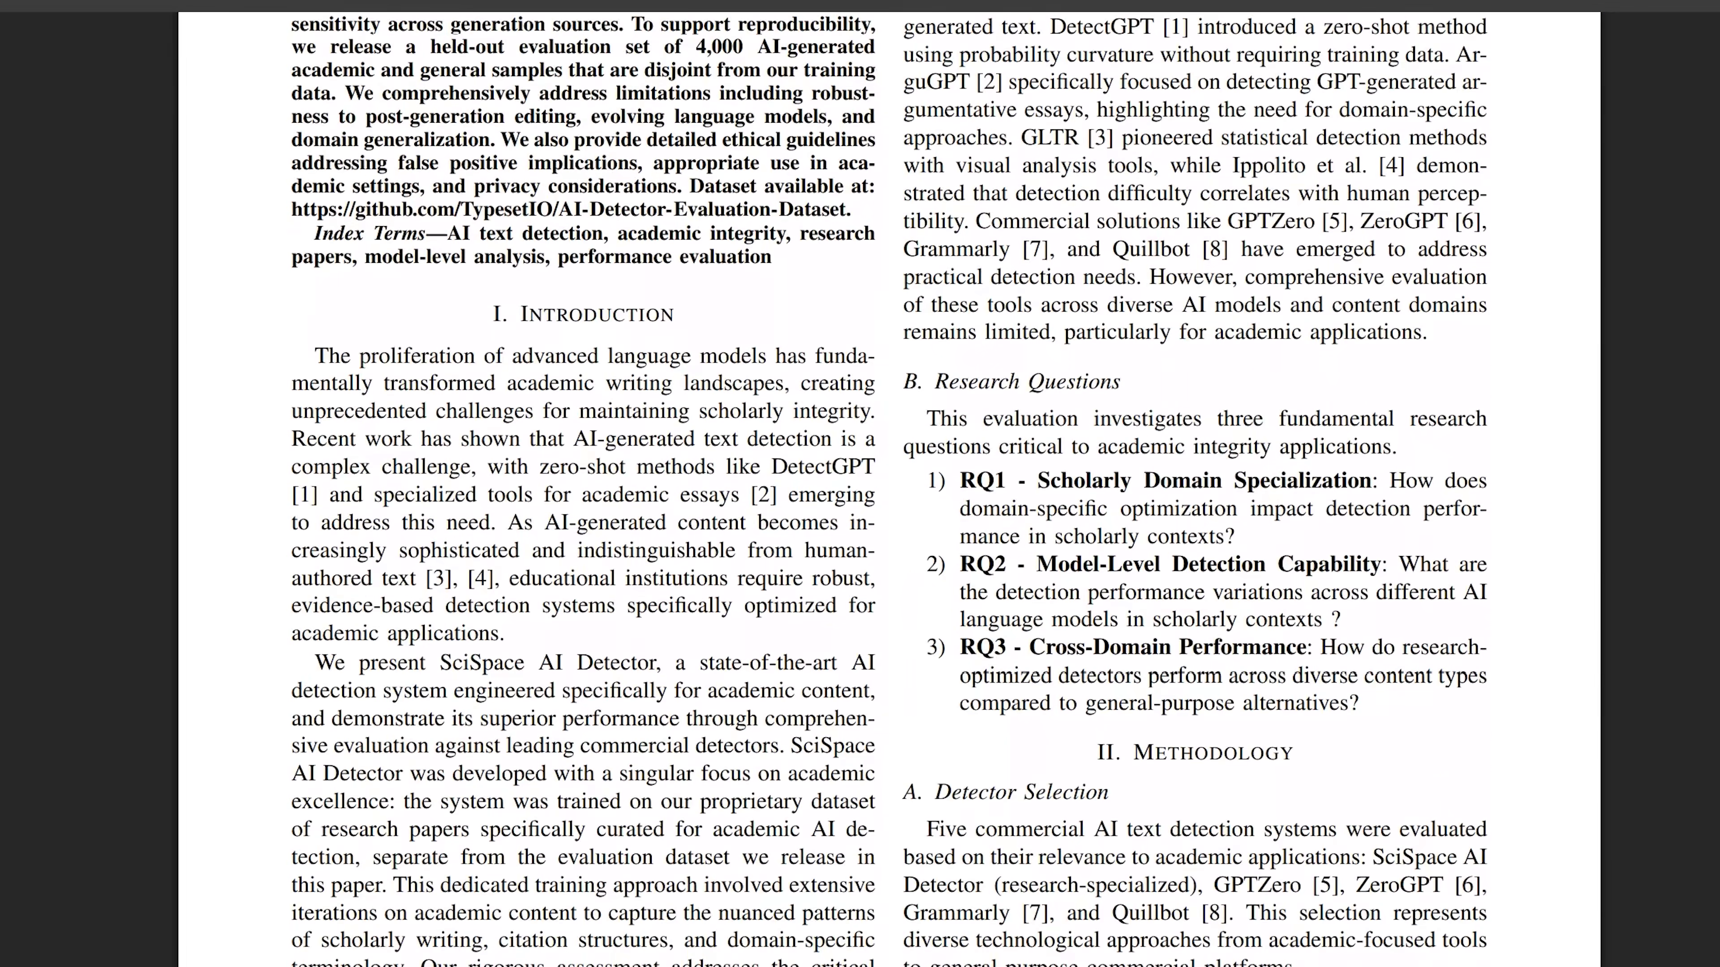
scroll("down", 3)
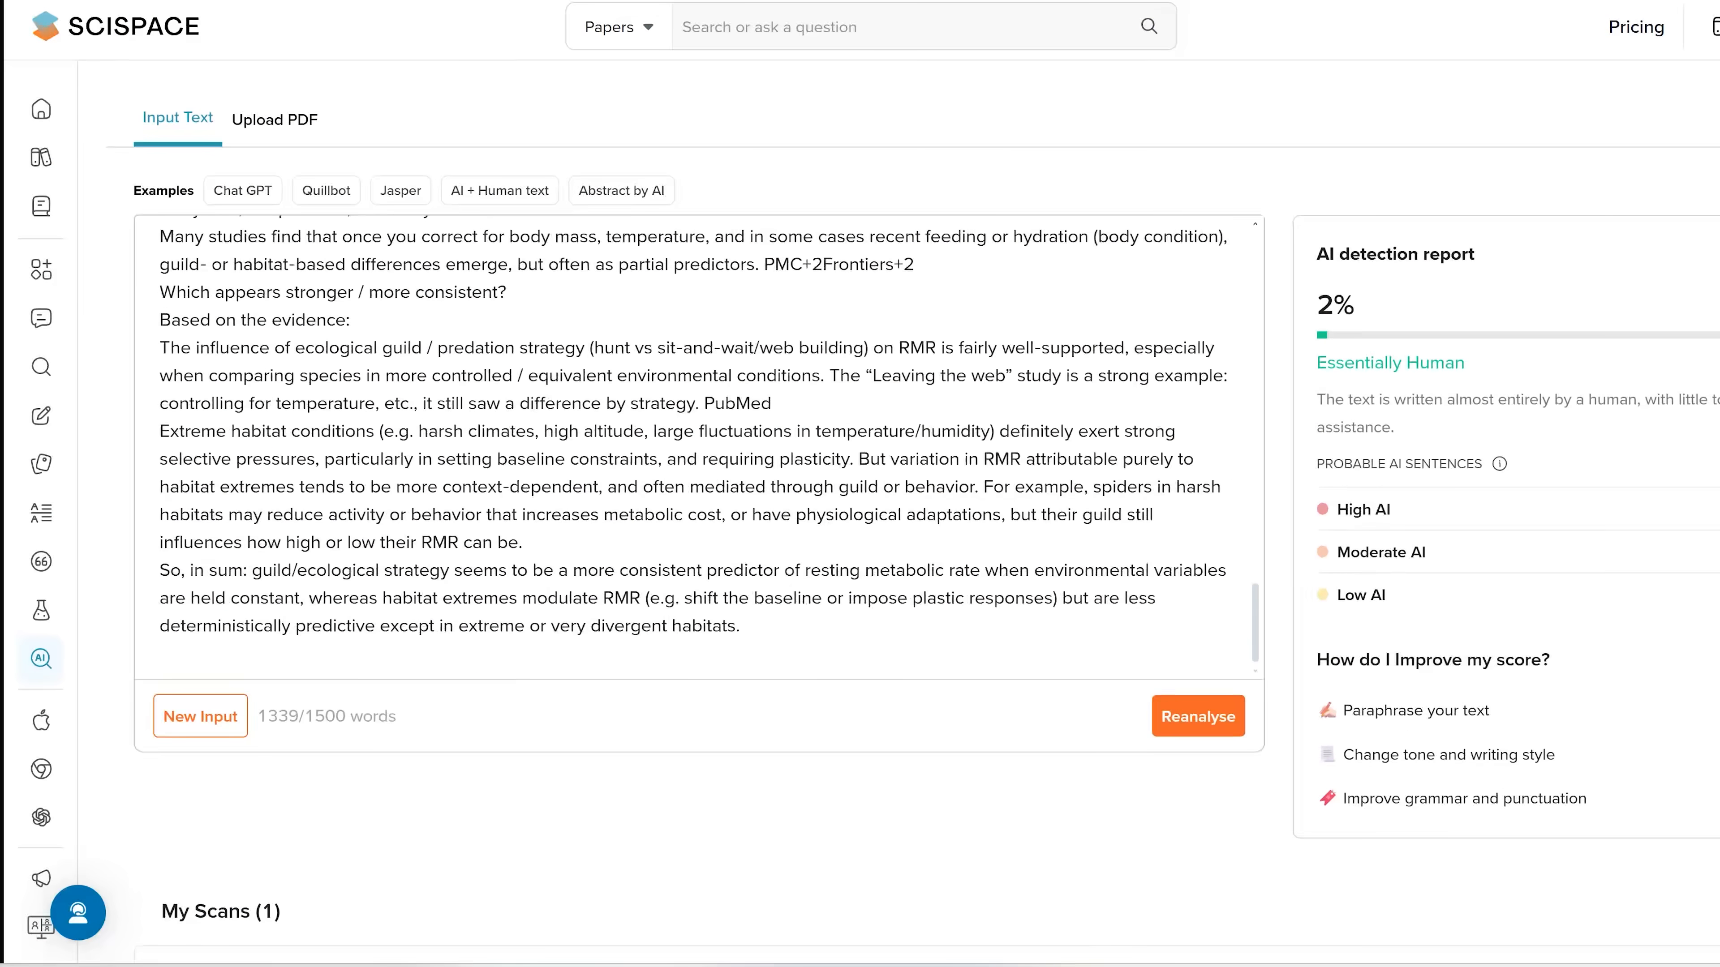
- Scroll the SciSpace page toward the Agent Gallery listing 141 agents
scroll("down", 3)
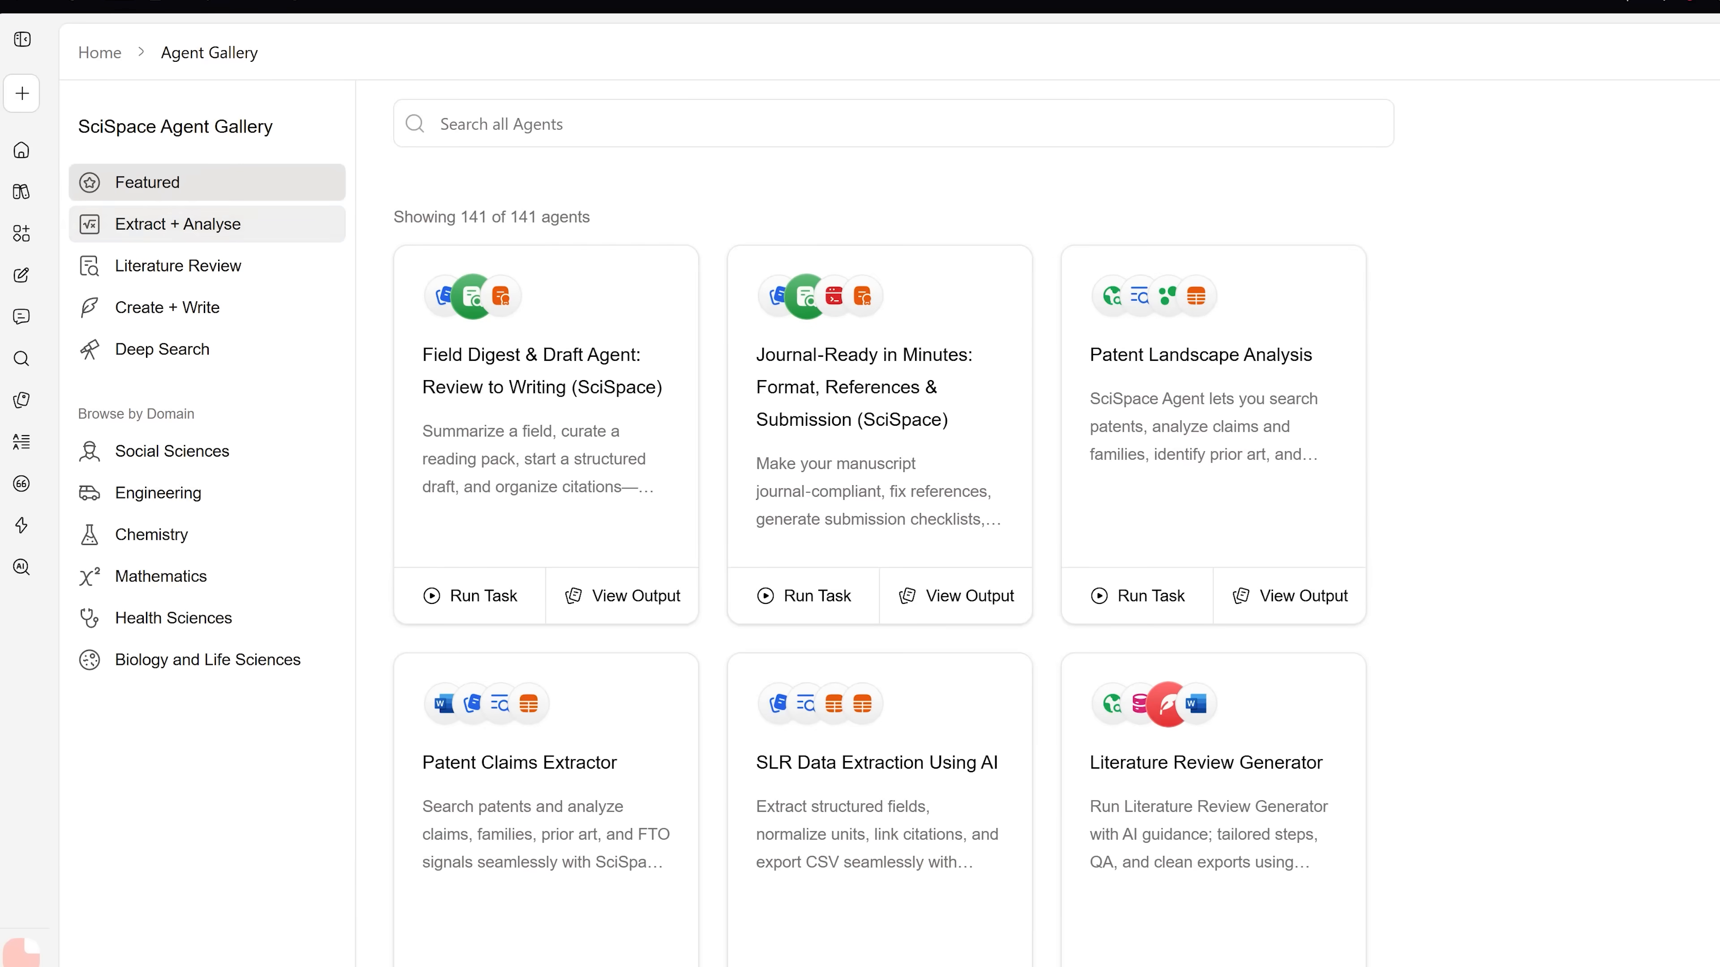
- Filter the Agent Gallery to Literature Review, then Create + Write, and browse those agents
left_click(177, 265)
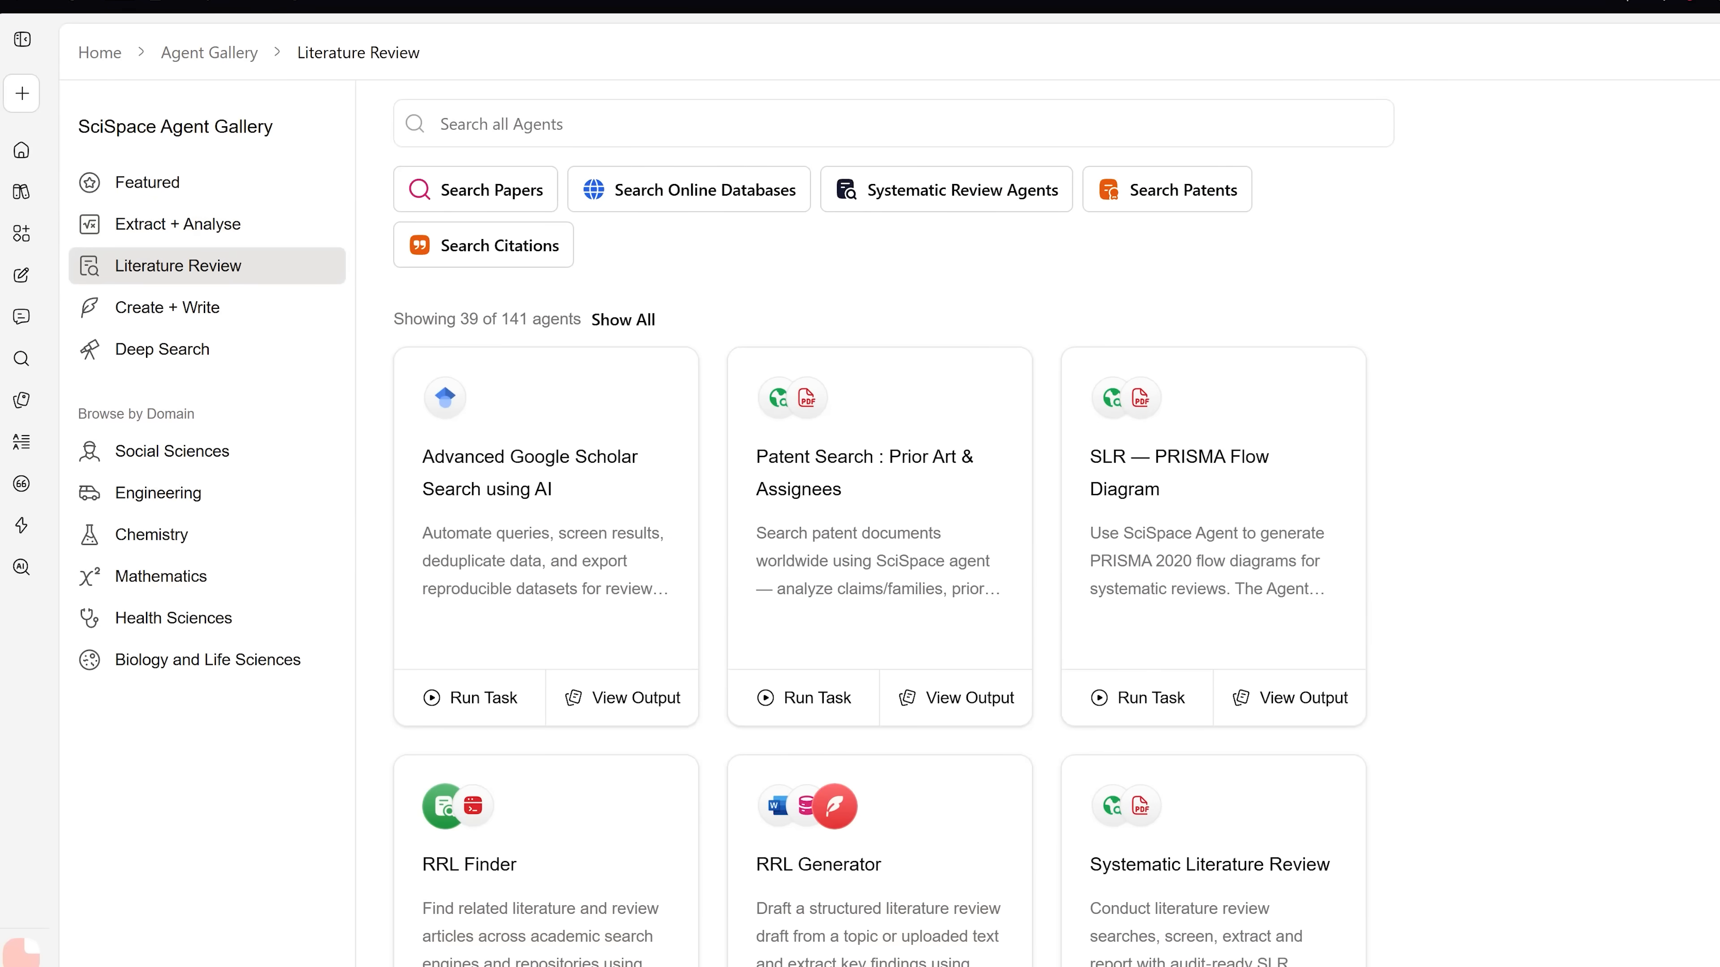
left_click(168, 307)
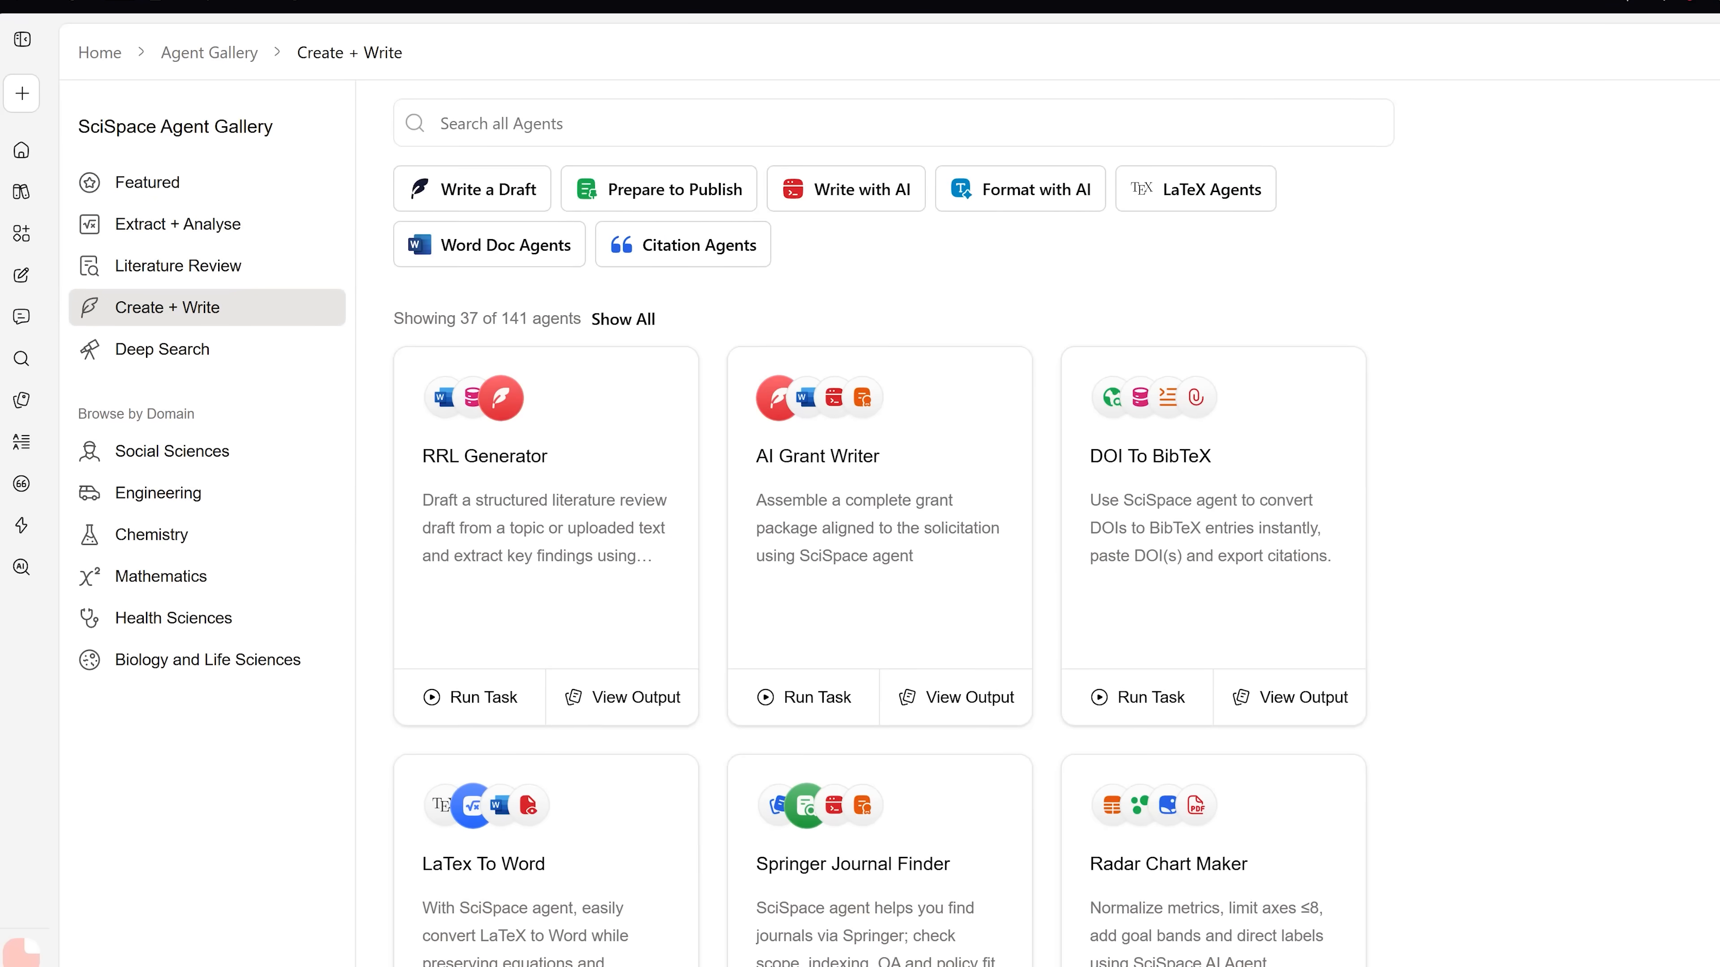
scroll("down", 3)
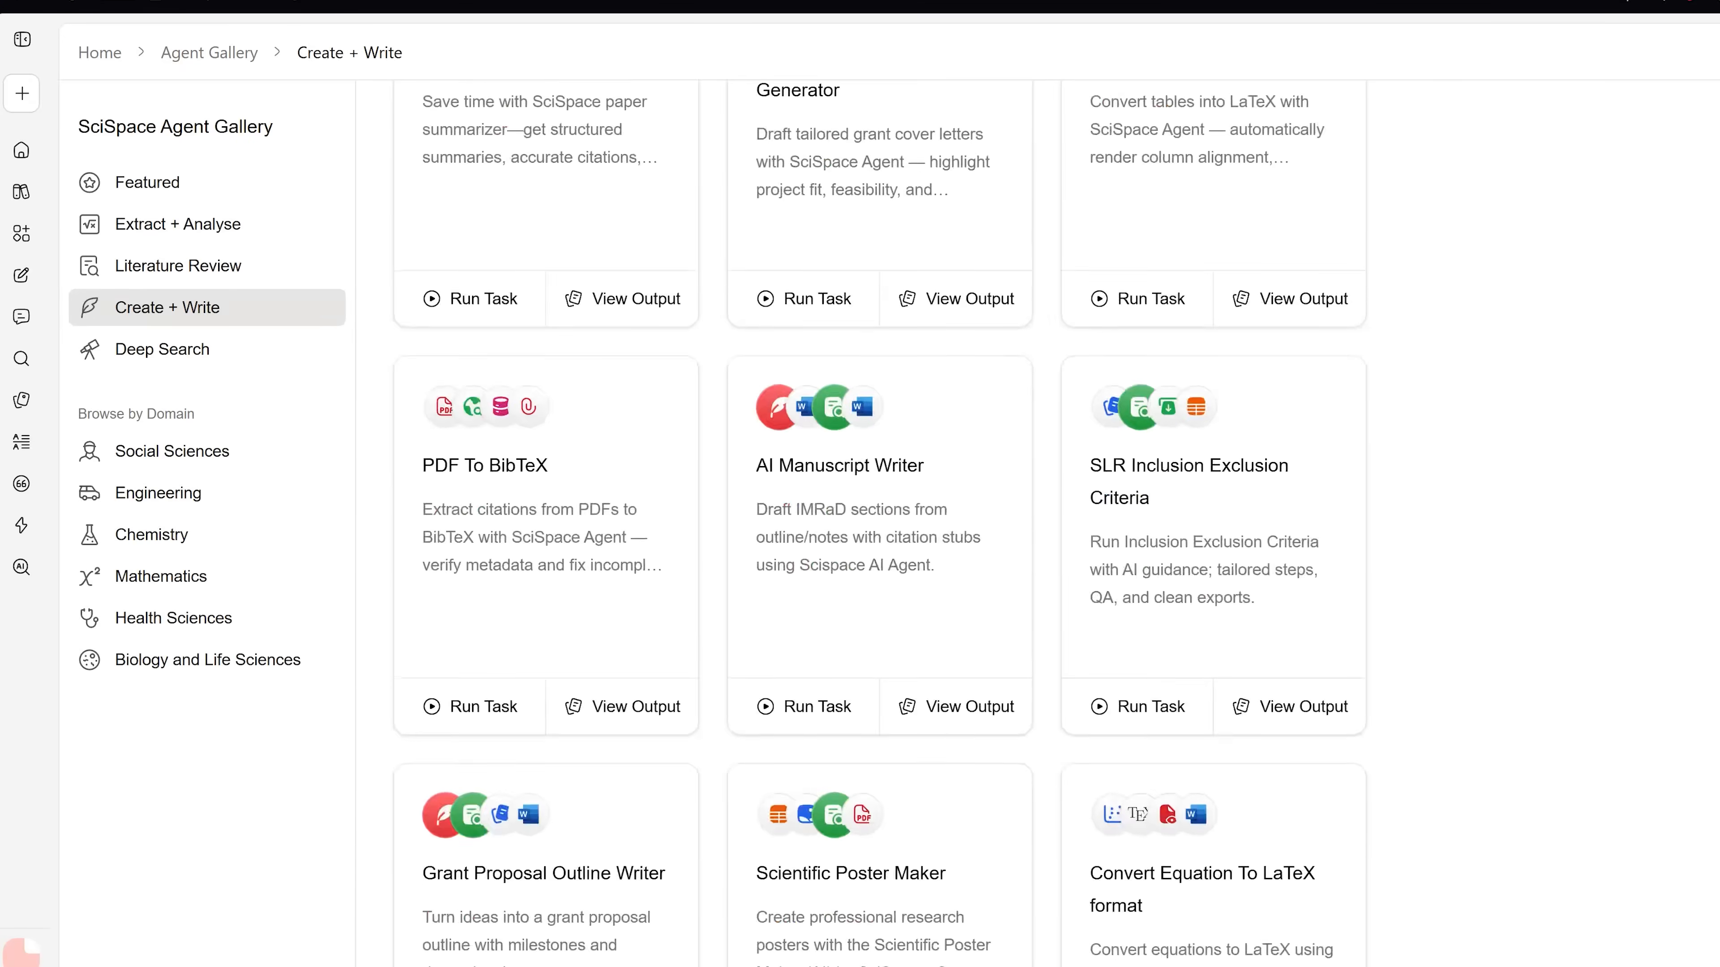
scroll("down", 3)
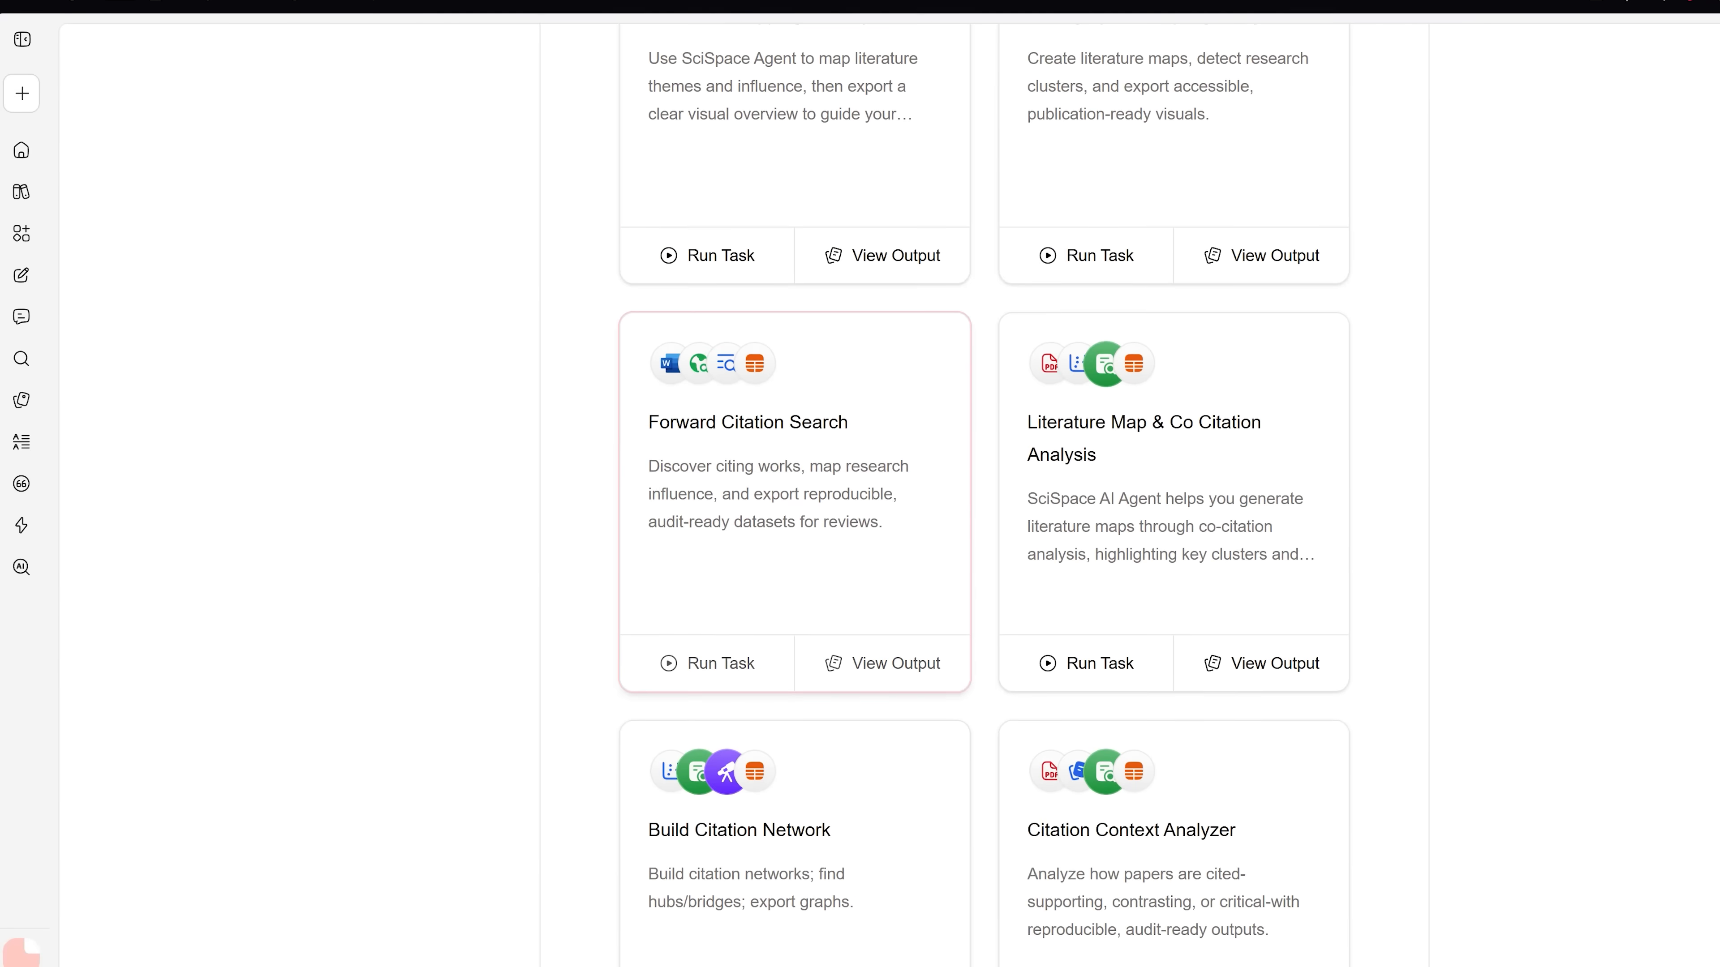
- View the Build Citation Network agent's page with its prompt, graph steps and sample output
left_click(740, 831)
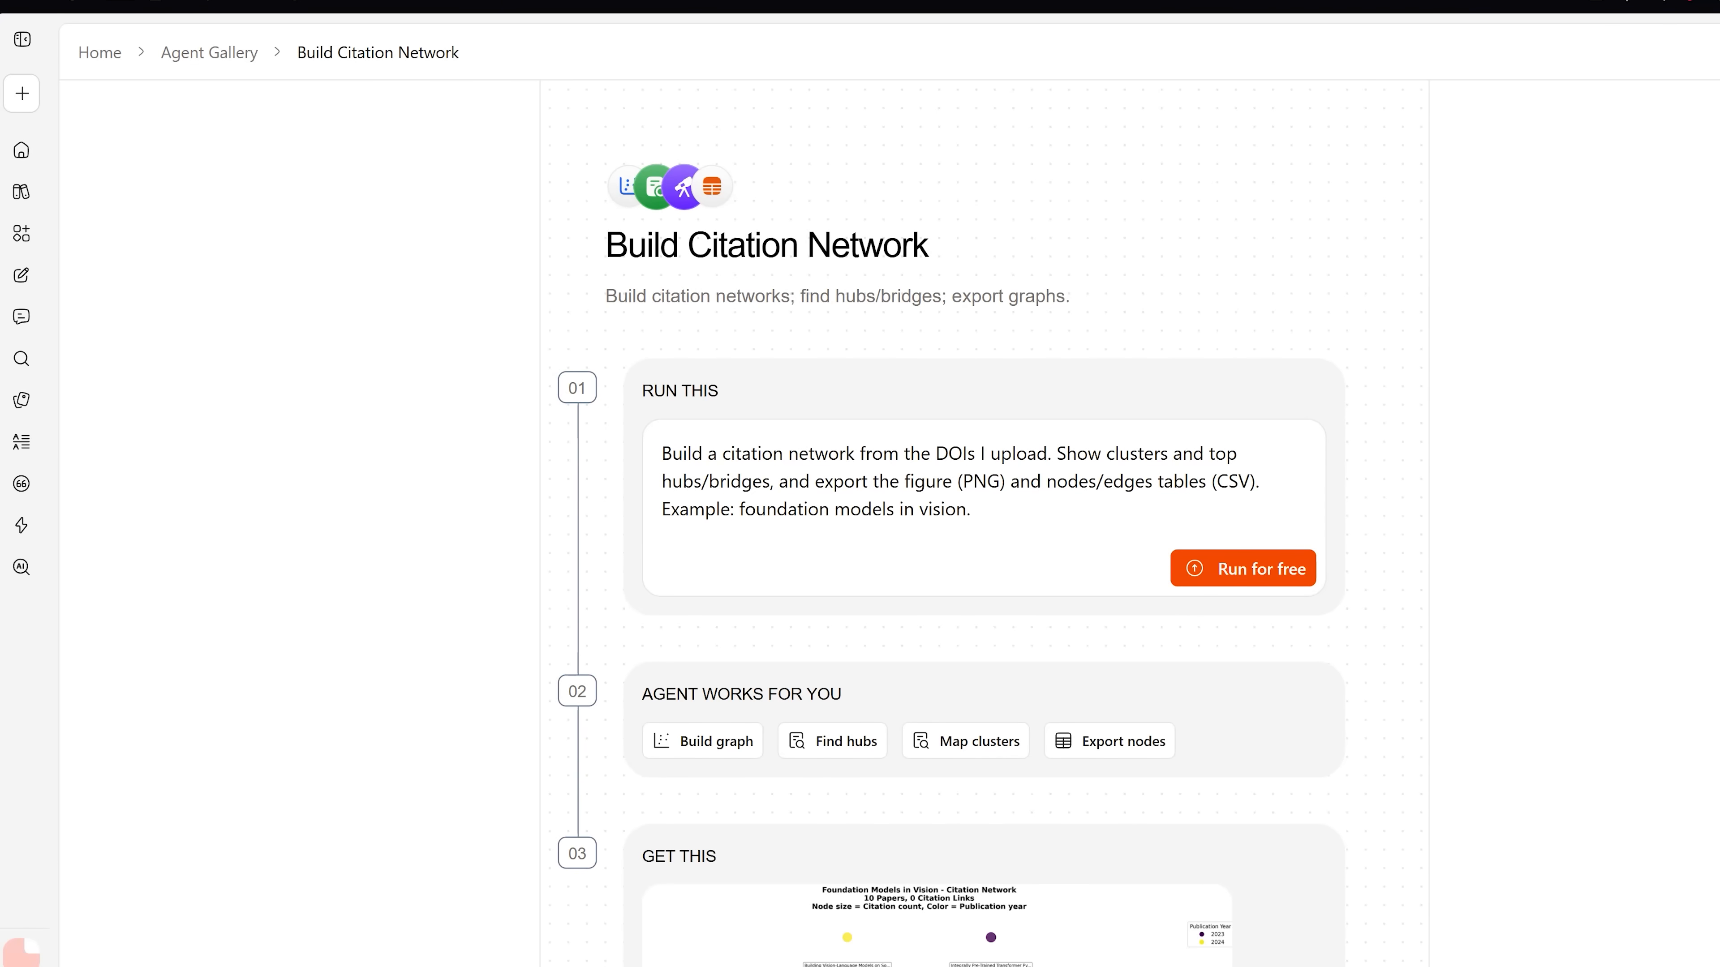
scroll("down", 3)
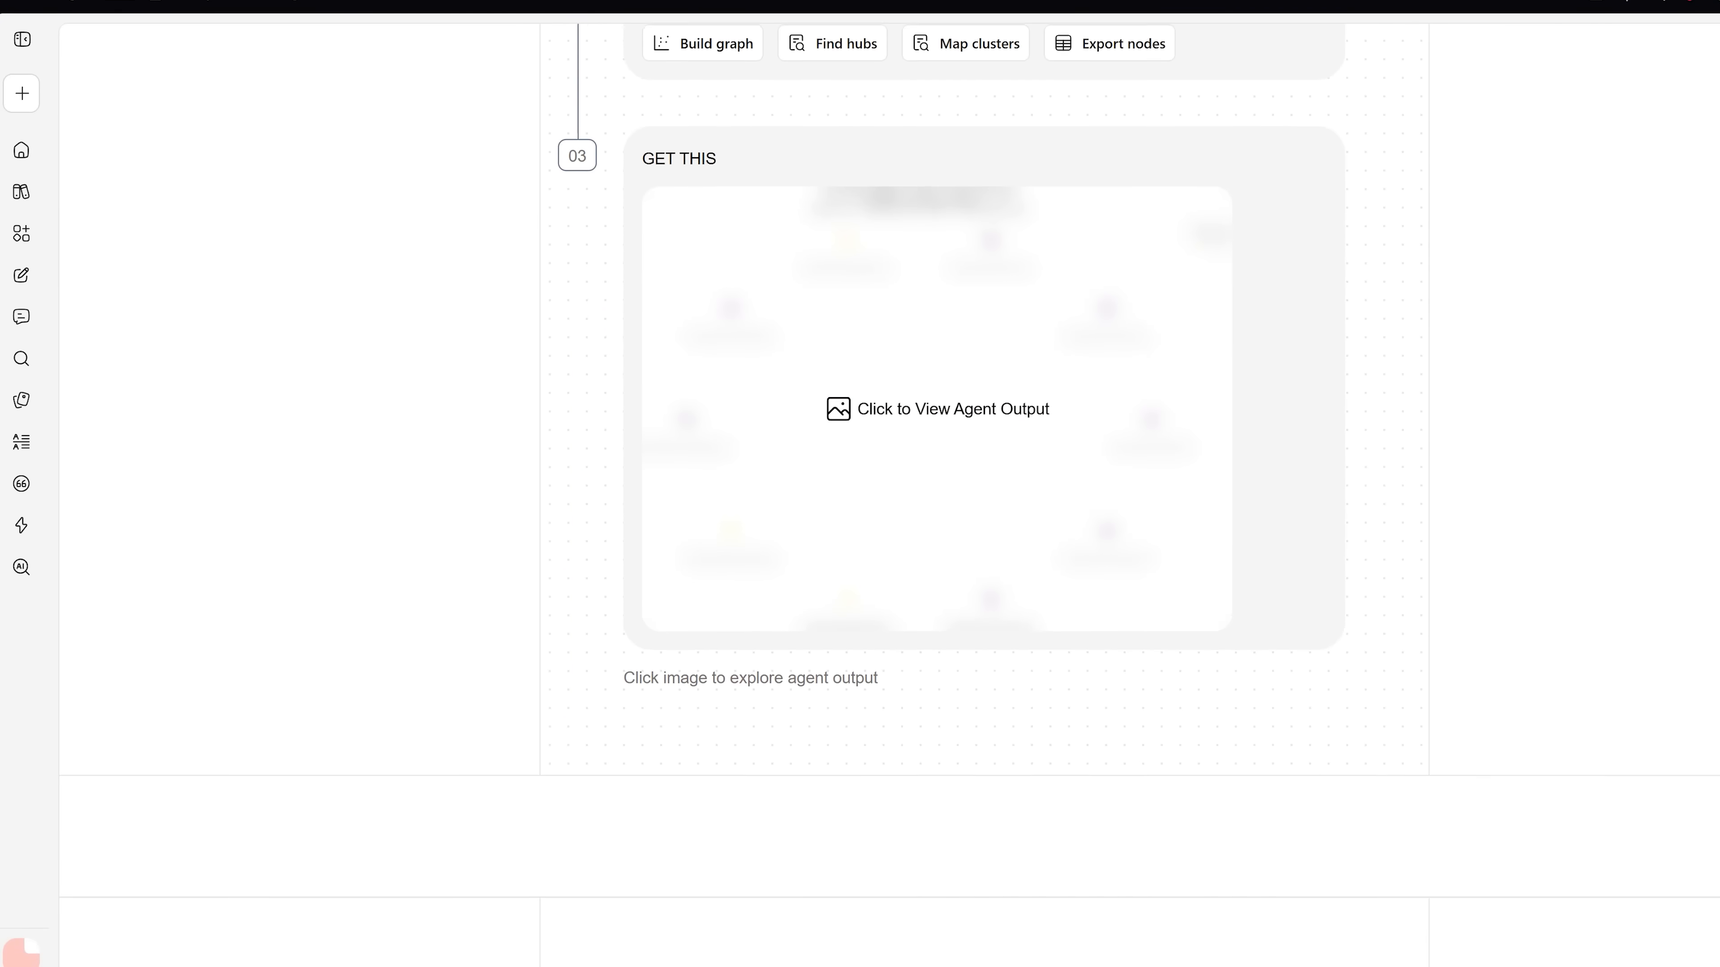